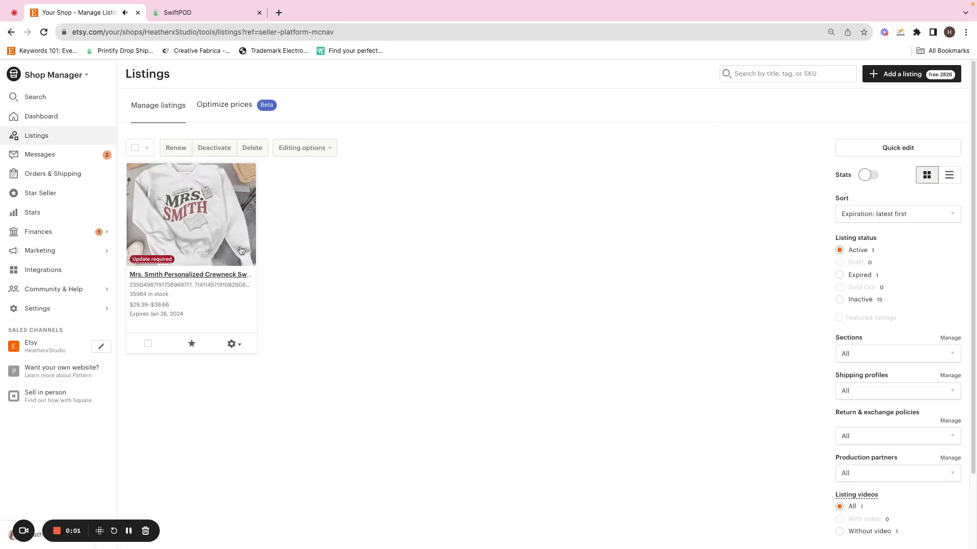
mouse_move(152, 259)
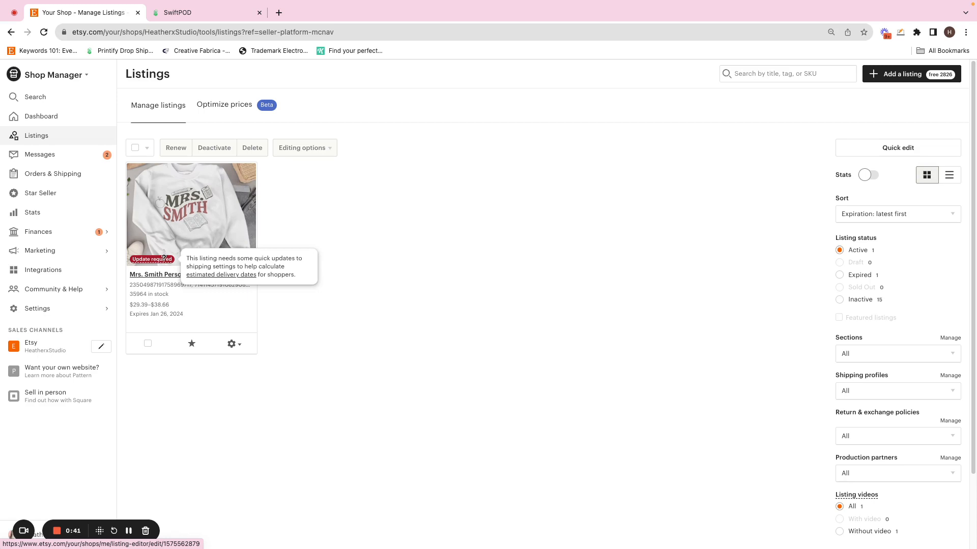
mouse_move(155, 273)
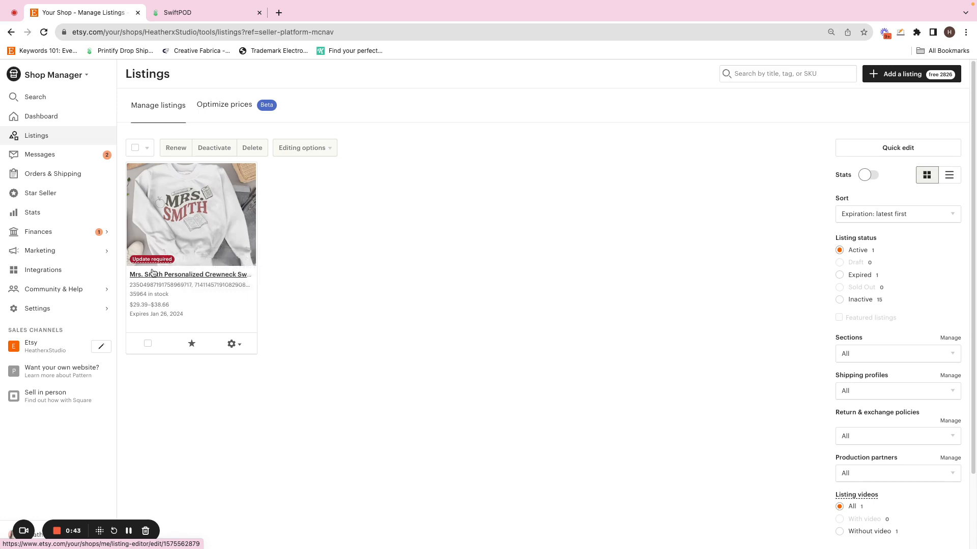
- Open the Mrs. Smith sweatshirt listing and scroll to its SwiftPOD Gildan crewneck shipping profile
click(189, 274)
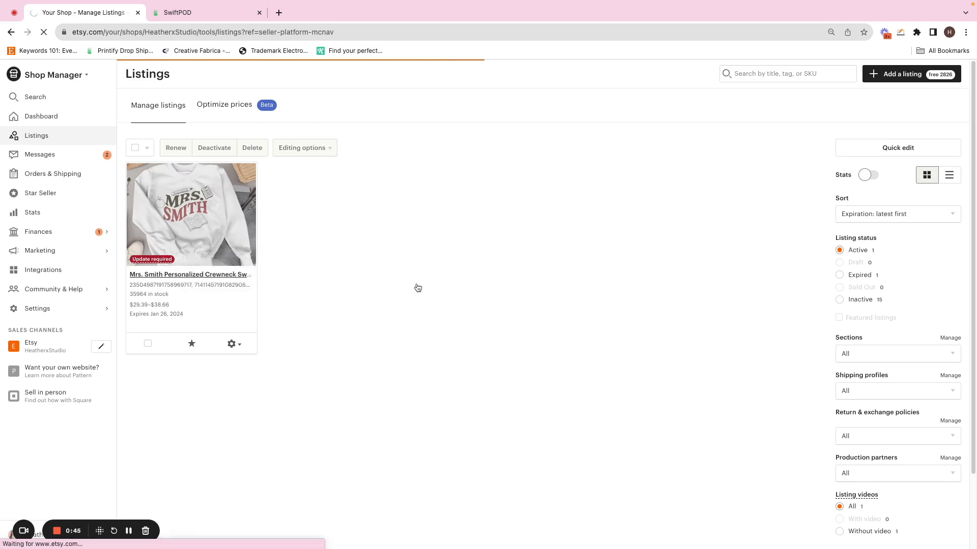
click(189, 275)
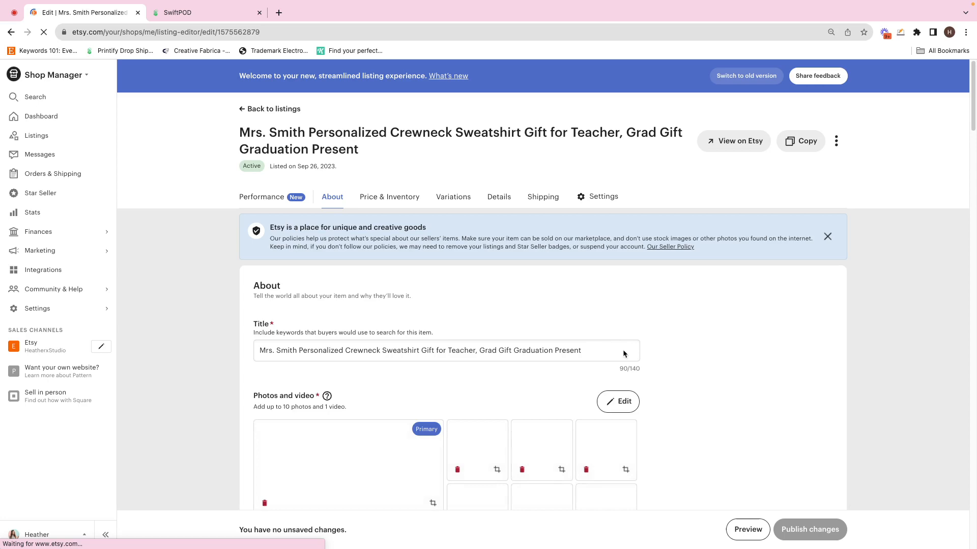
scroll(down, 3)
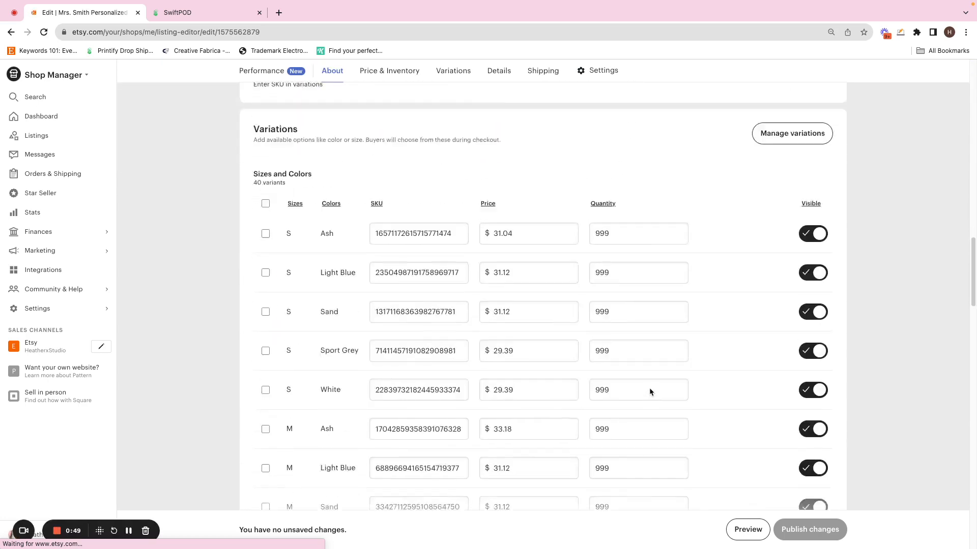
click(452, 71)
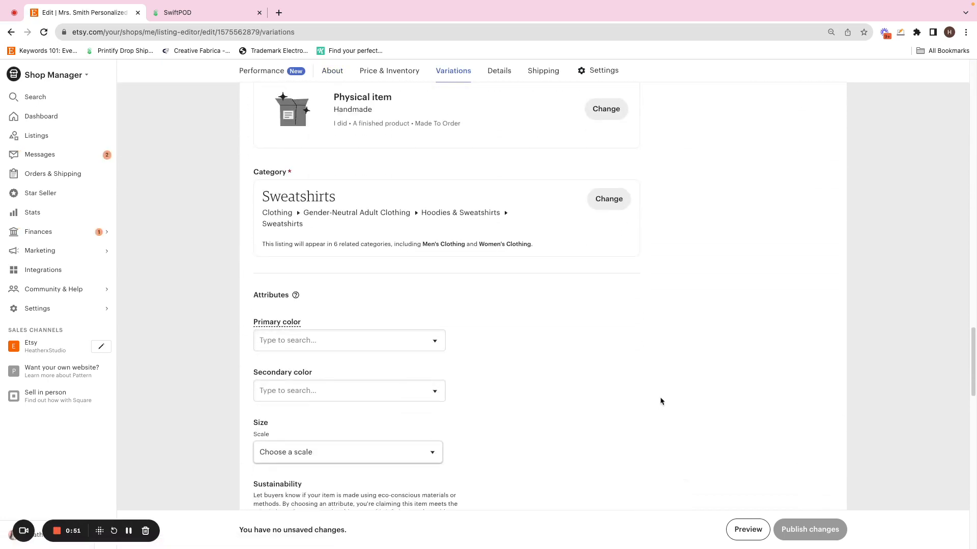
click(499, 70)
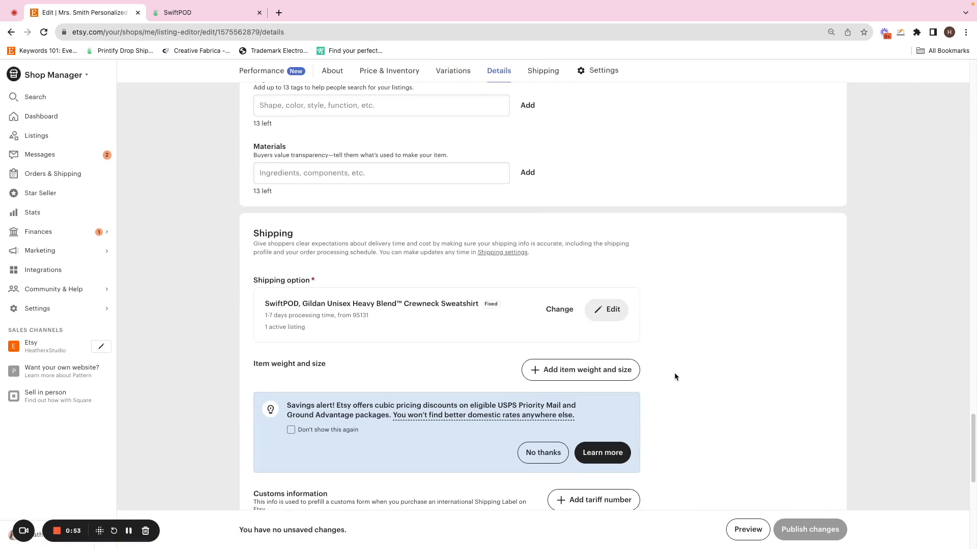
scroll(down, 3)
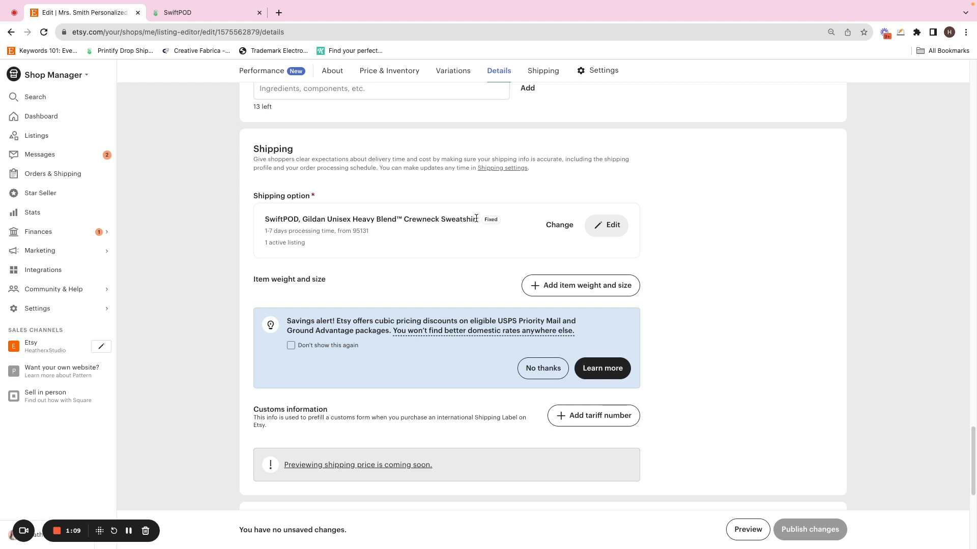
mouse_move(558, 224)
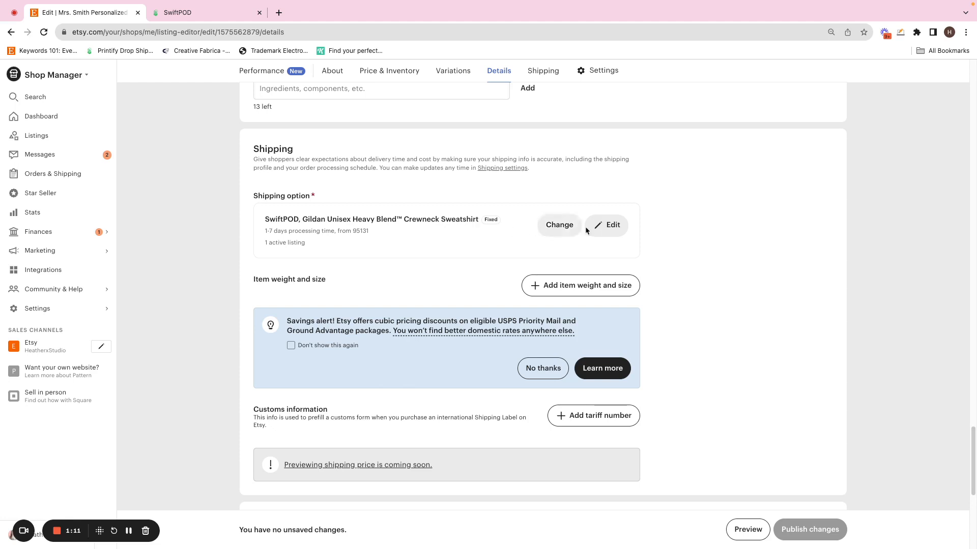
- Edit the SwiftPOD shipping profile and show the United States shipping service choices
click(605, 225)
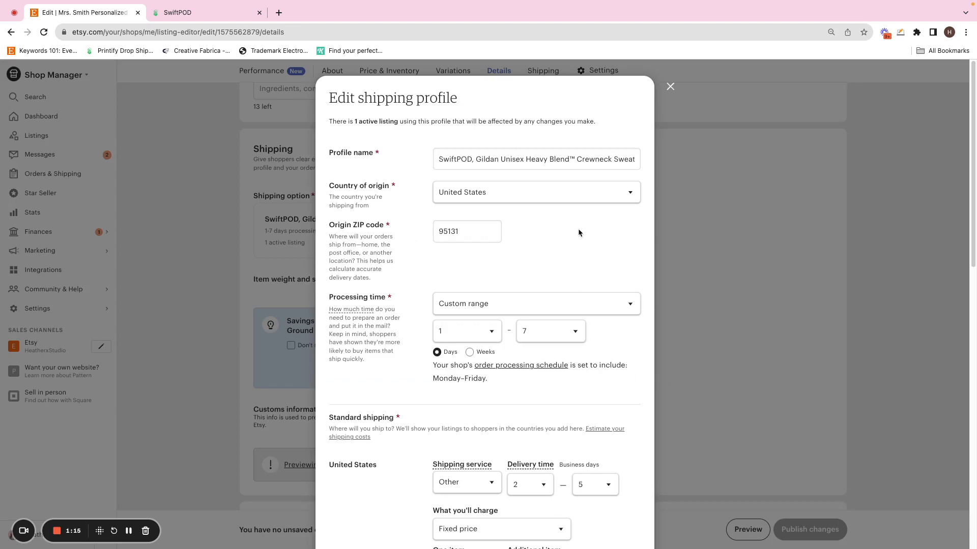
mouse_move(575, 344)
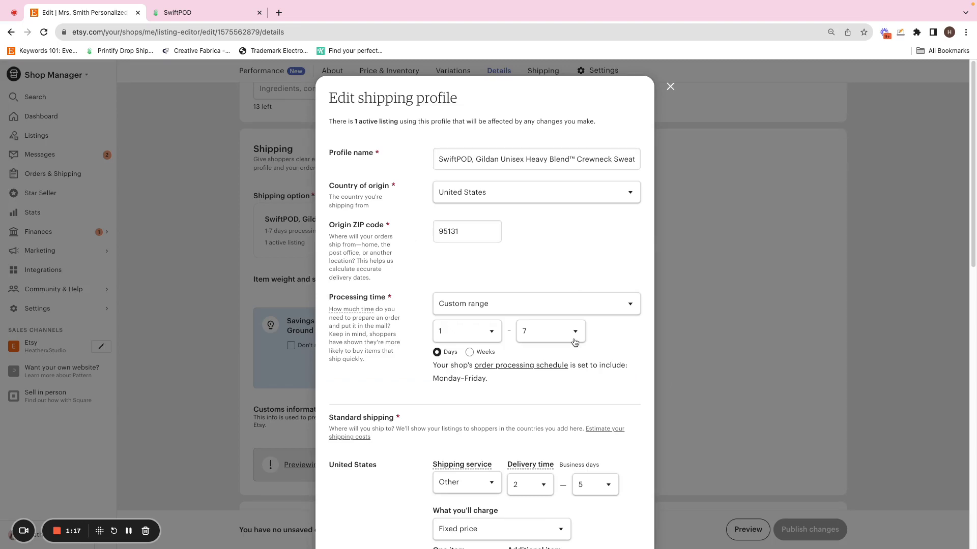
scroll(down, 3)
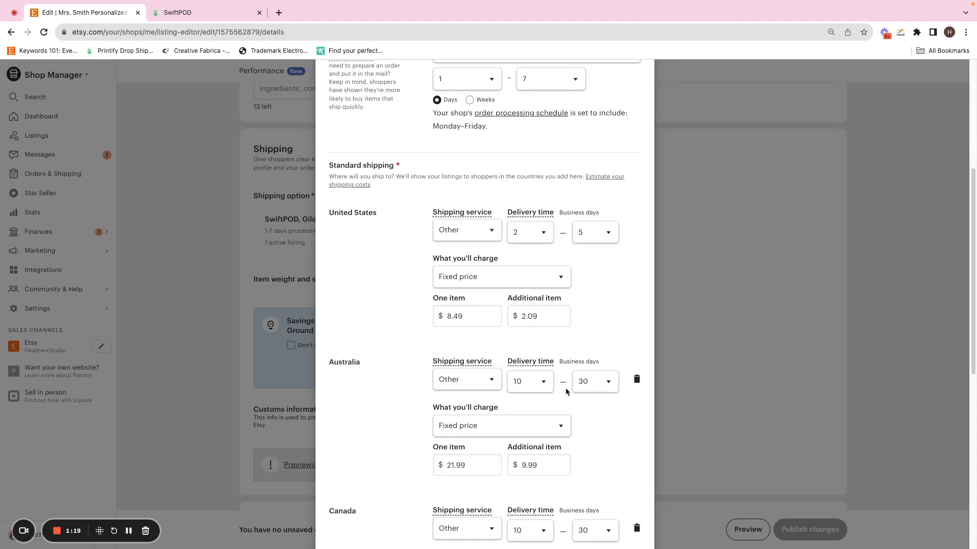
click(466, 232)
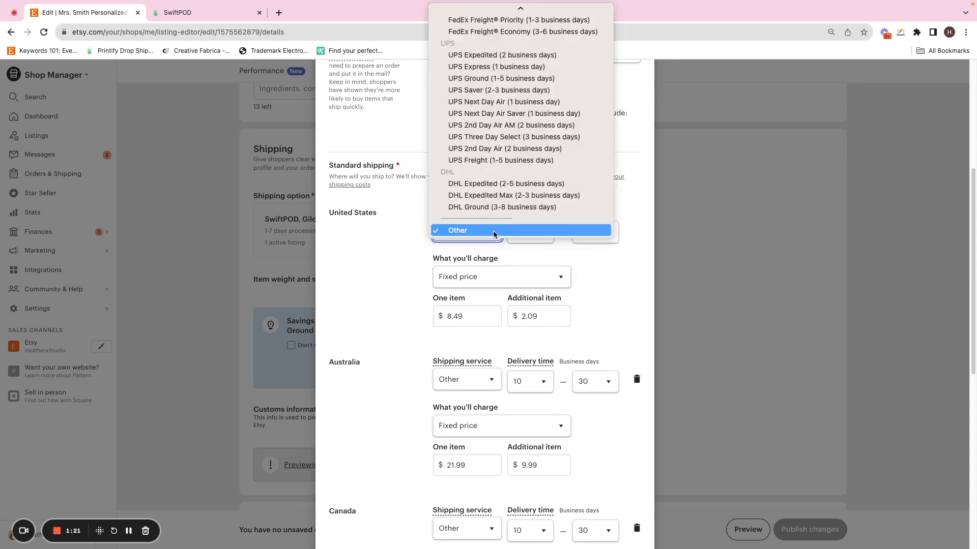
mouse_move(511, 125)
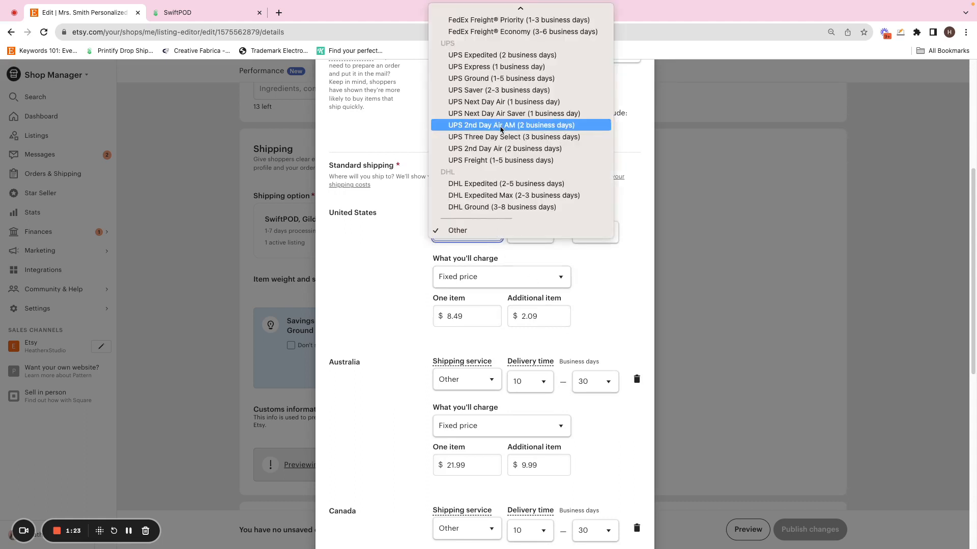
mouse_move(501, 78)
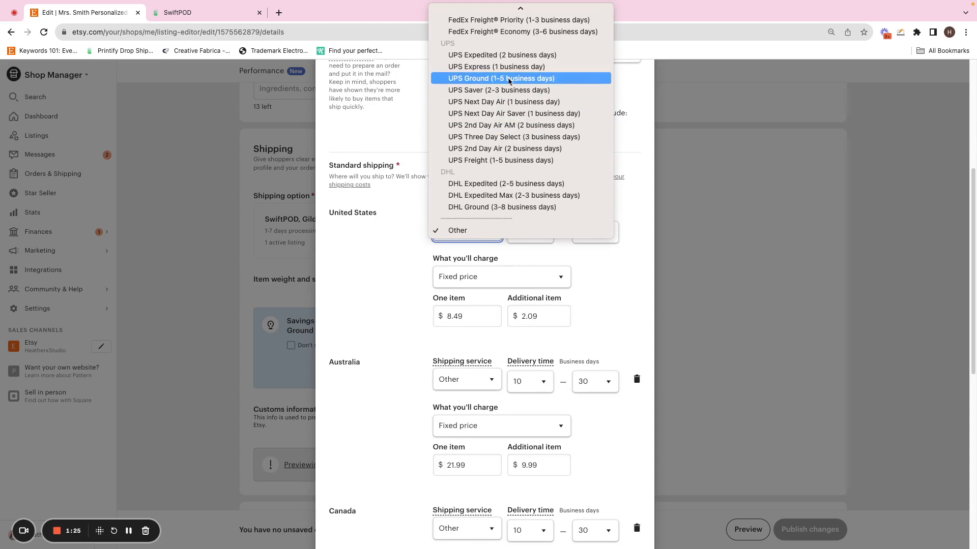
mouse_move(512, 102)
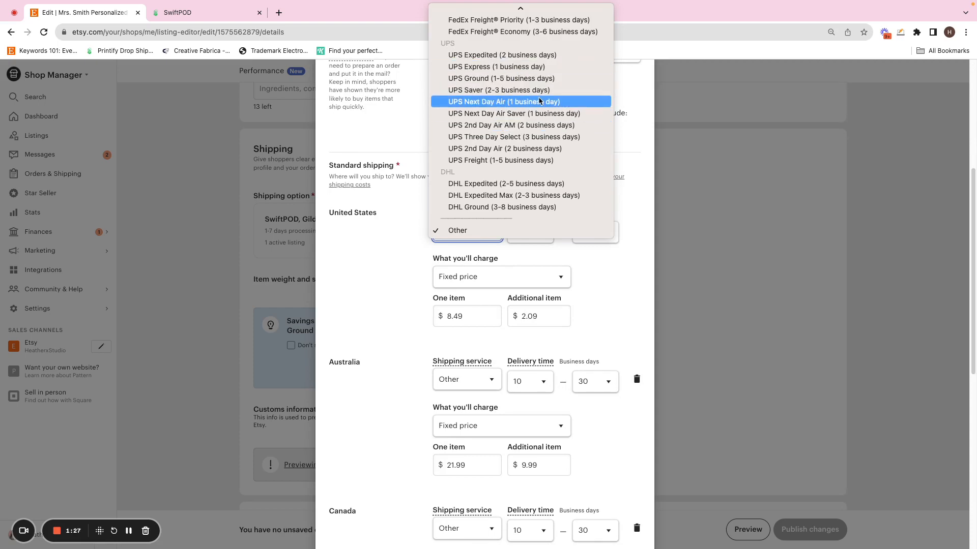
scroll(up, 3)
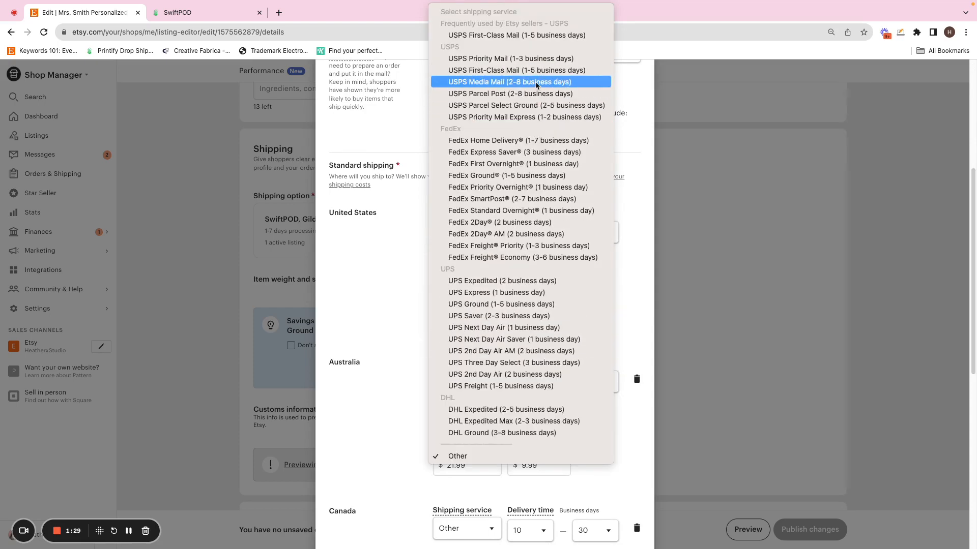
mouse_move(548, 58)
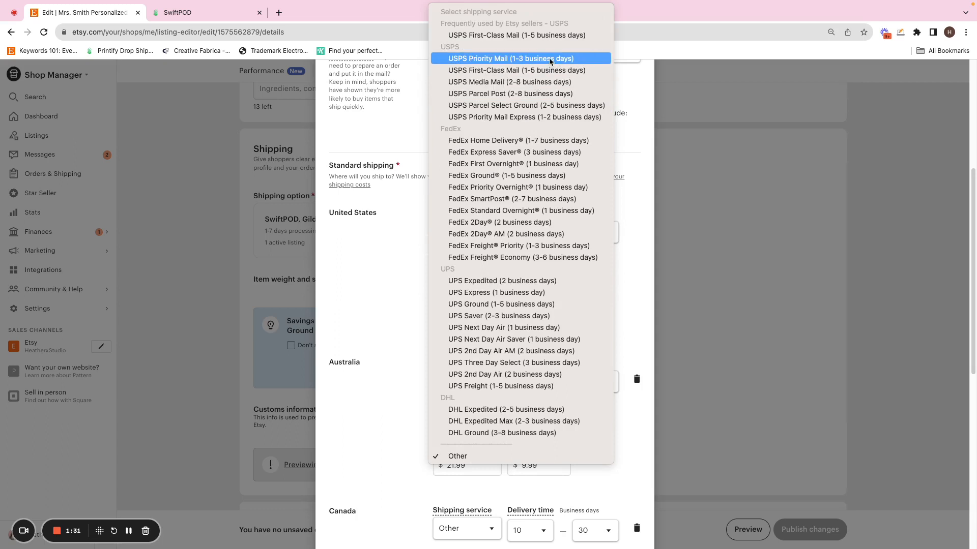
mouse_move(515, 69)
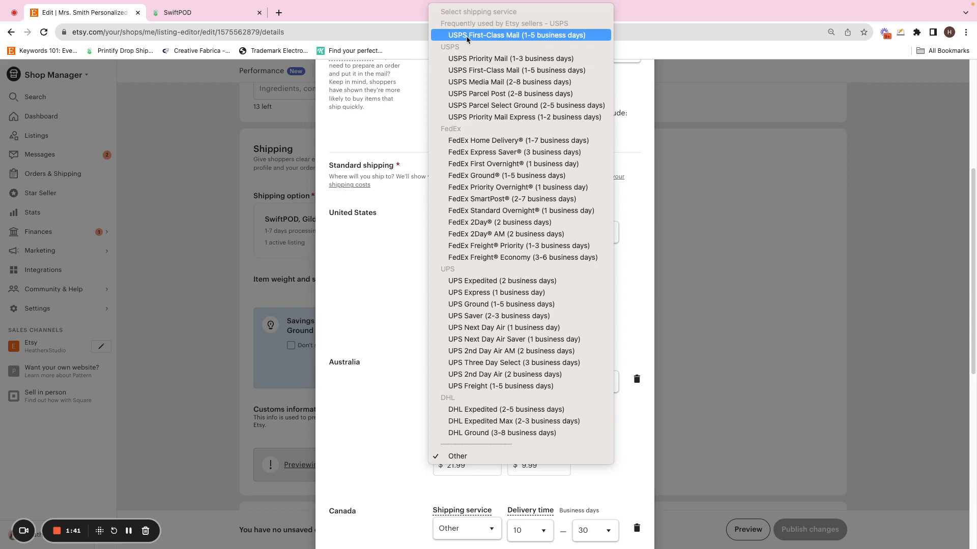
- Choose USPS First-Class Mail (1-5 business days) for the US and review the $8.49/$2.09 rates
click(516, 34)
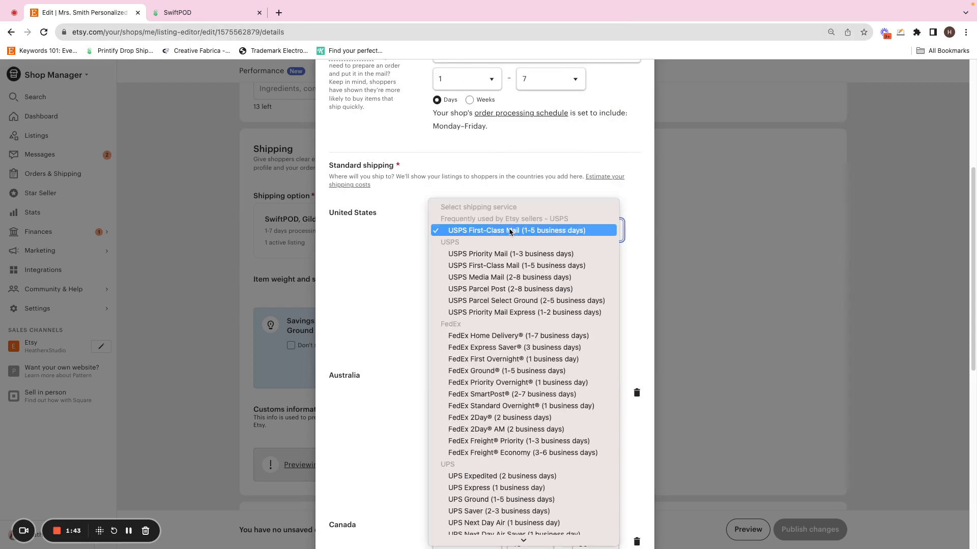
mouse_move(483, 222)
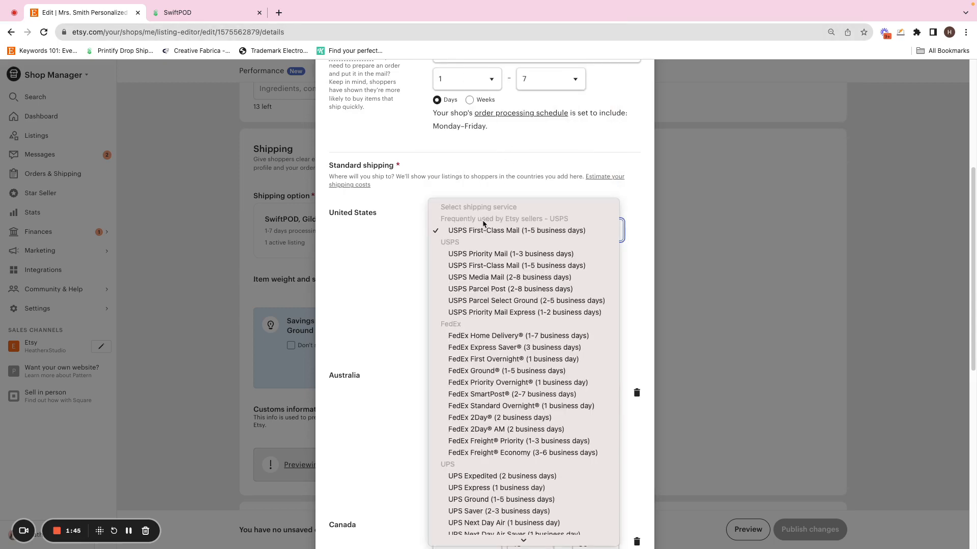
mouse_move(516, 265)
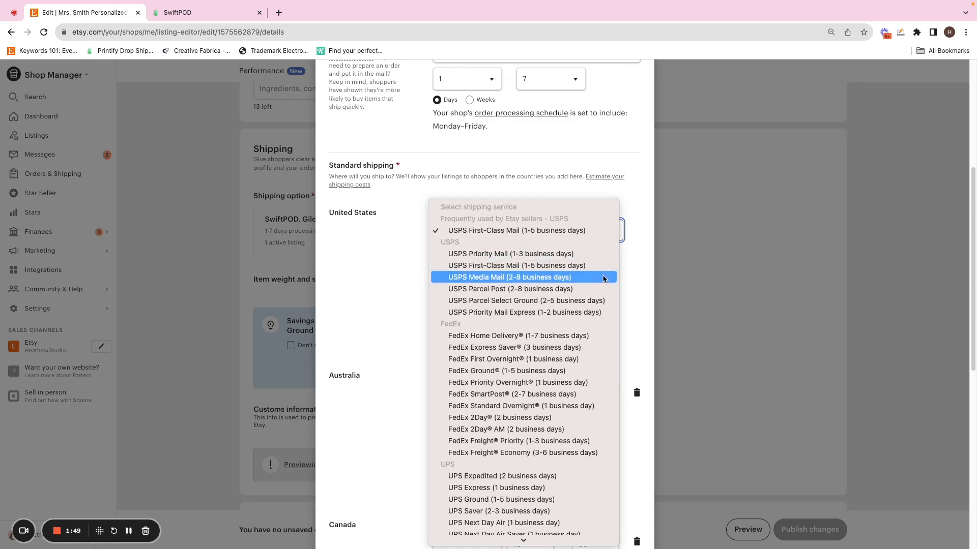
mouse_move(595, 266)
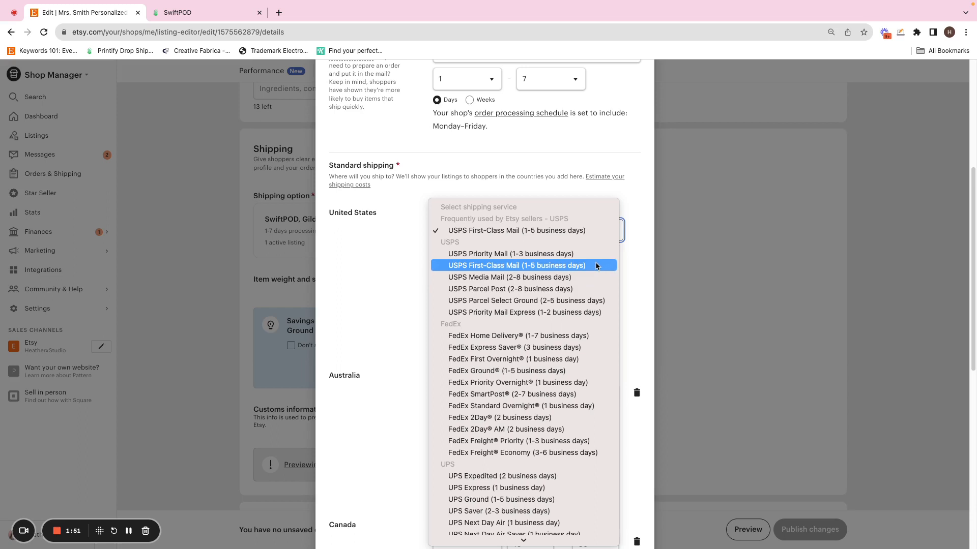
click(516, 265)
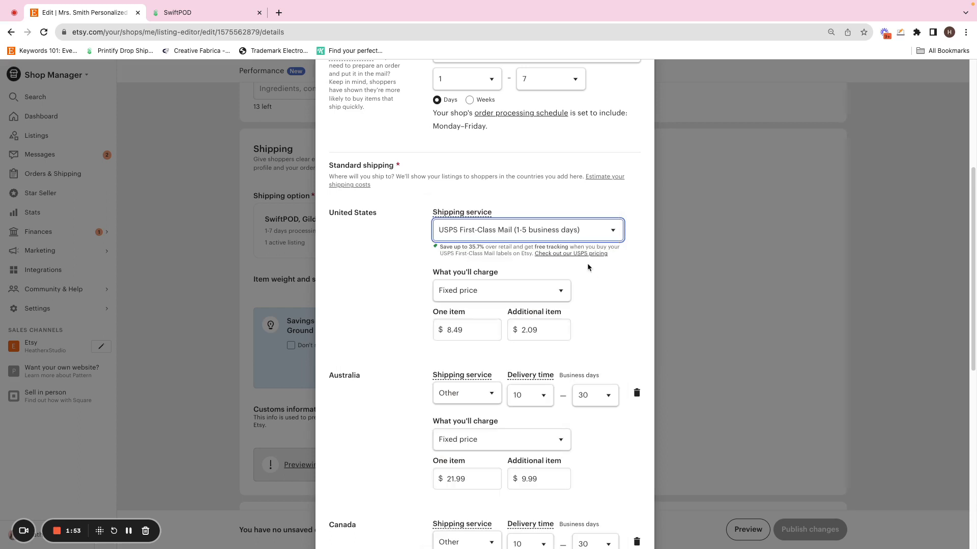
scroll(down, 3)
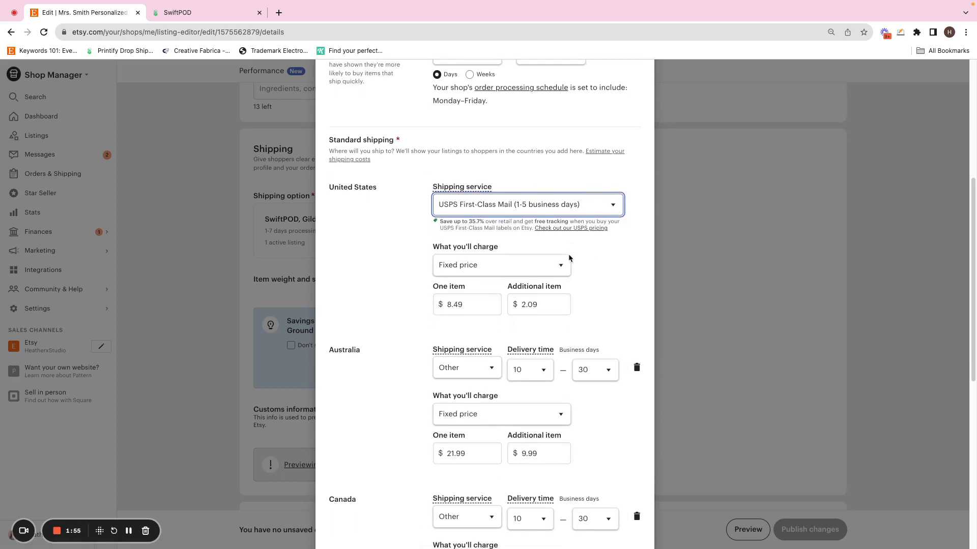
scroll(down, 3)
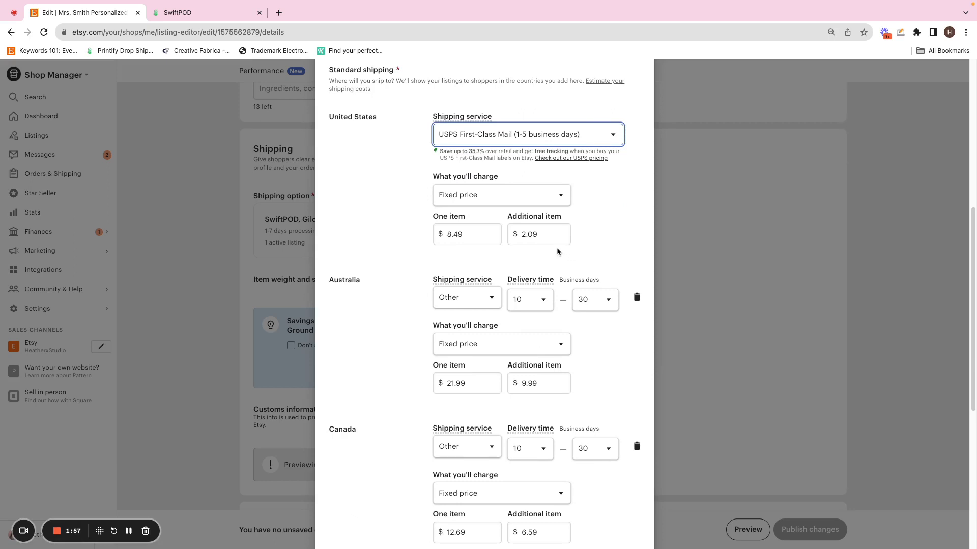
click(467, 234)
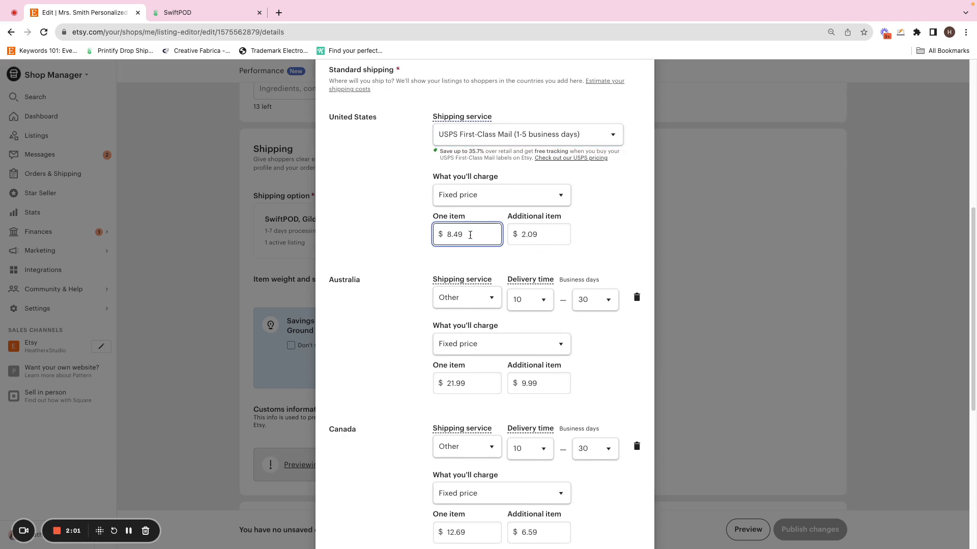
click(538, 234)
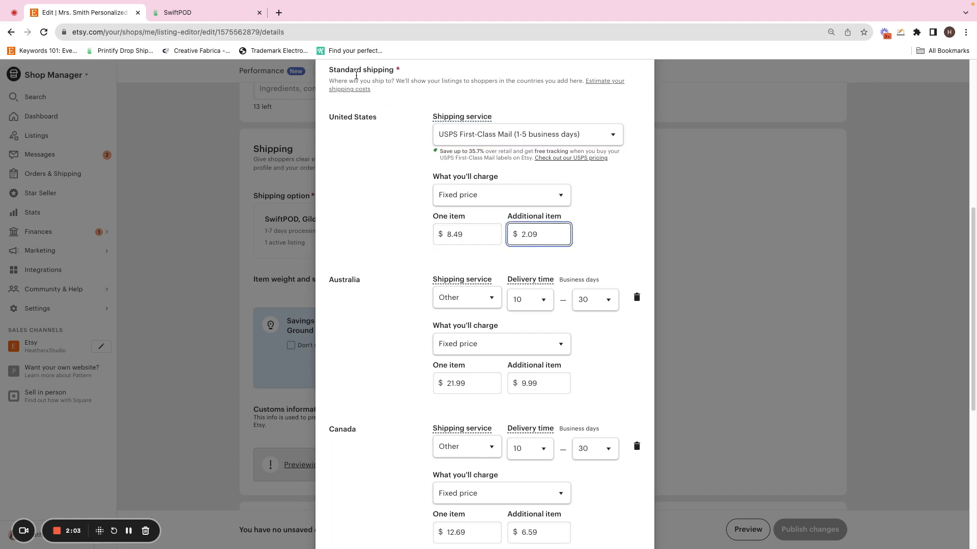
- Check SwiftPOD's Unisex Jersey Tee US shipping rates in Printify ($4.75/$2.40), then return to Etsy
click(205, 13)
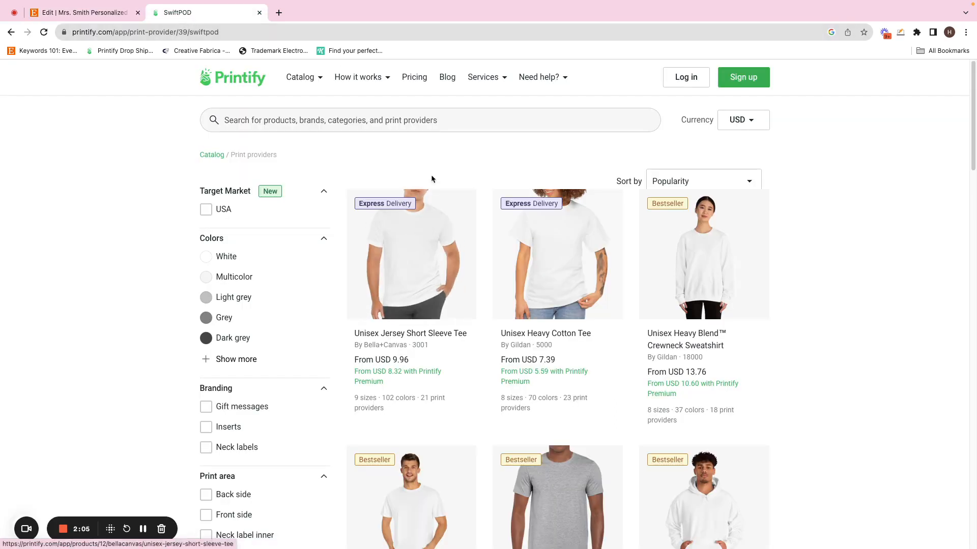
click(410, 255)
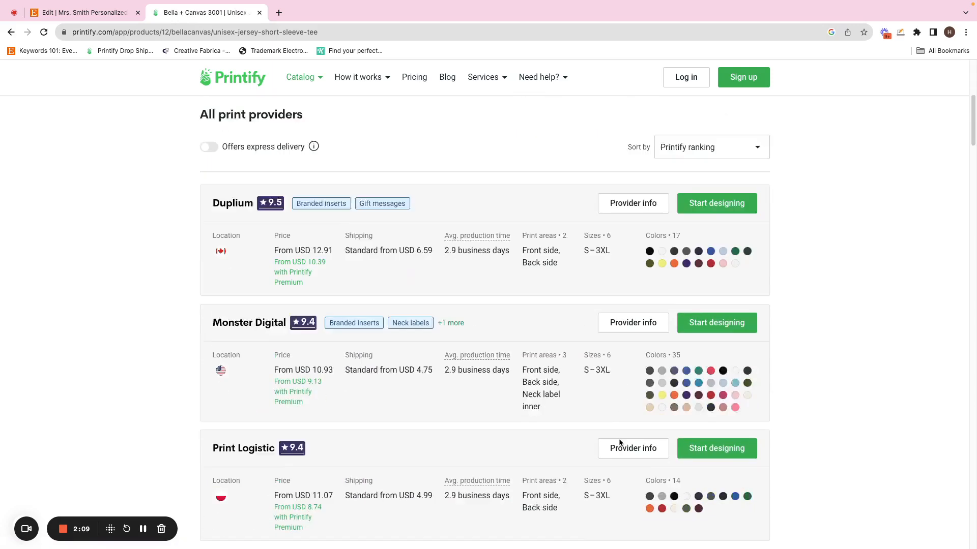
scroll(down, 3)
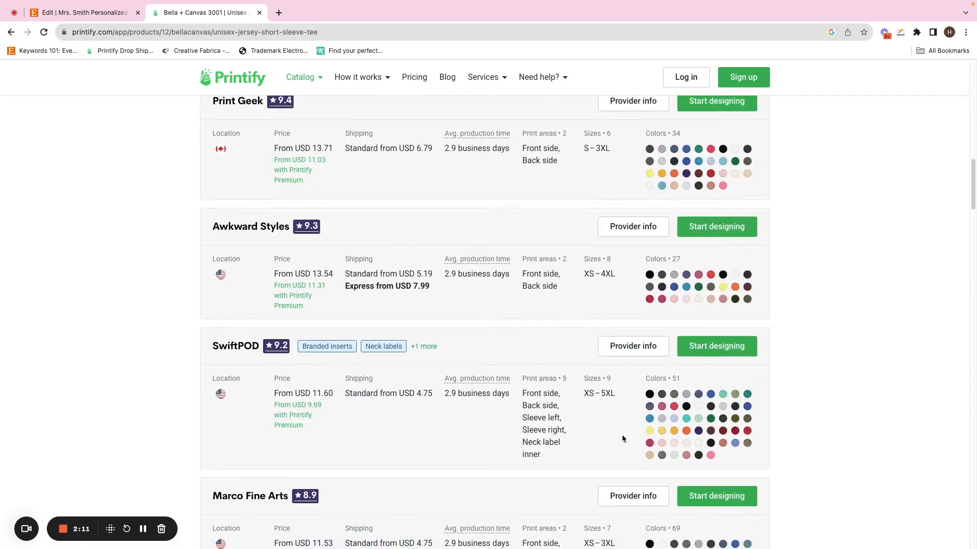
scroll(down, 3)
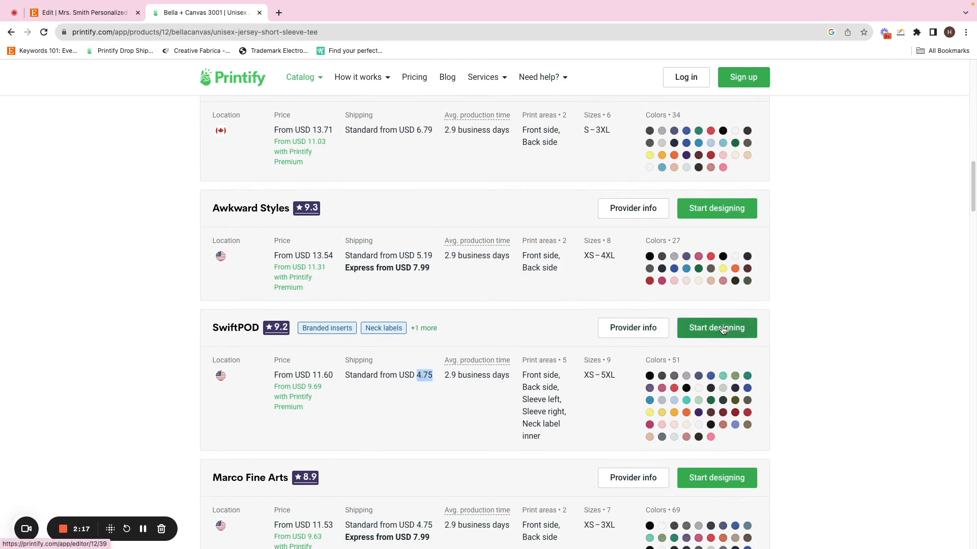
click(632, 327)
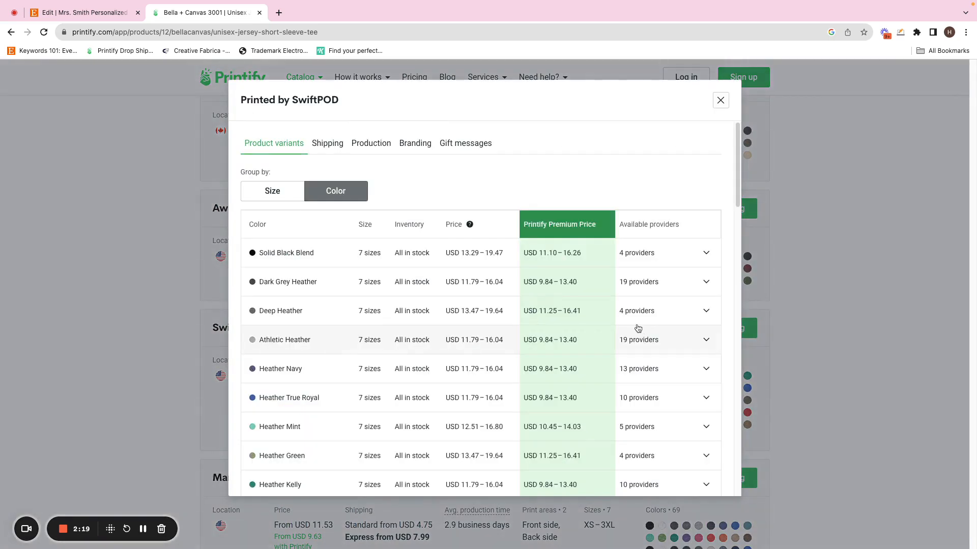
mouse_move(327, 143)
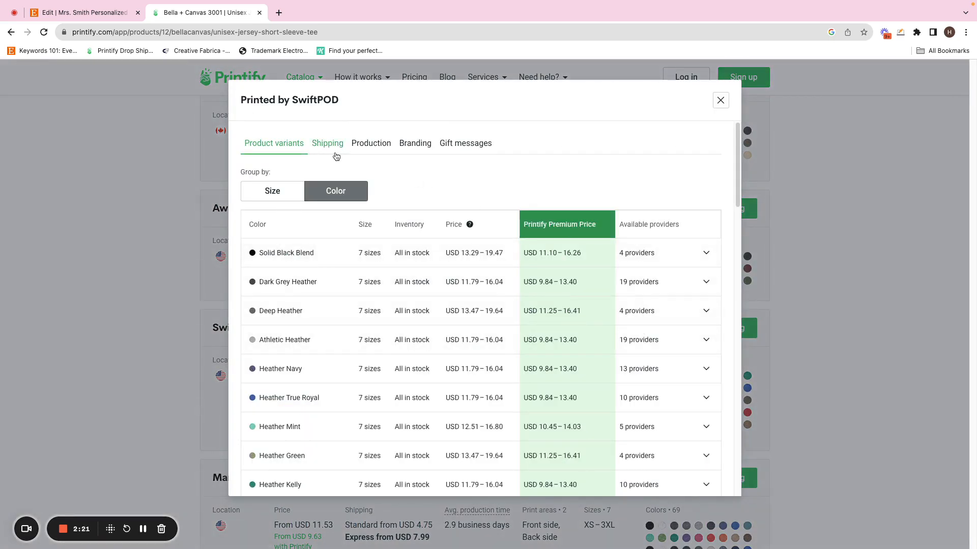
click(327, 142)
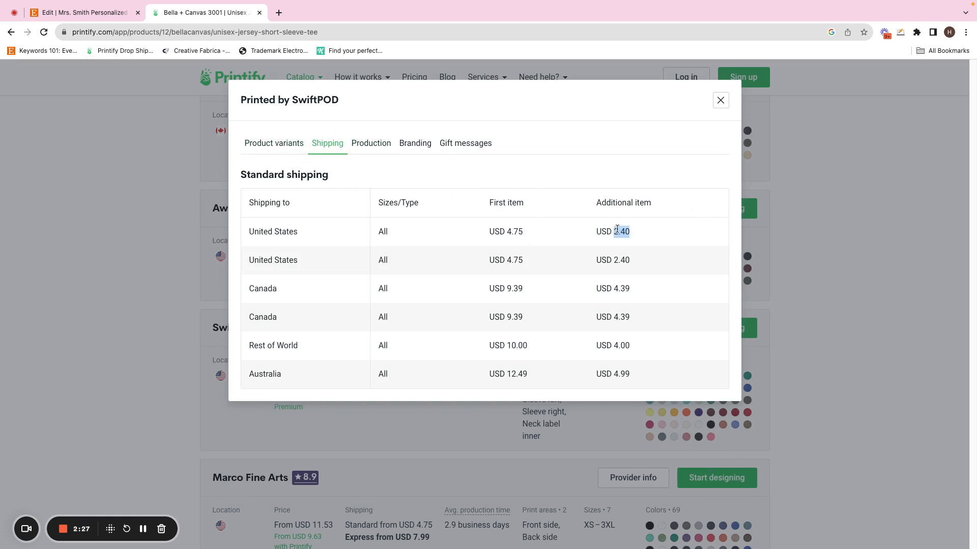
click(84, 13)
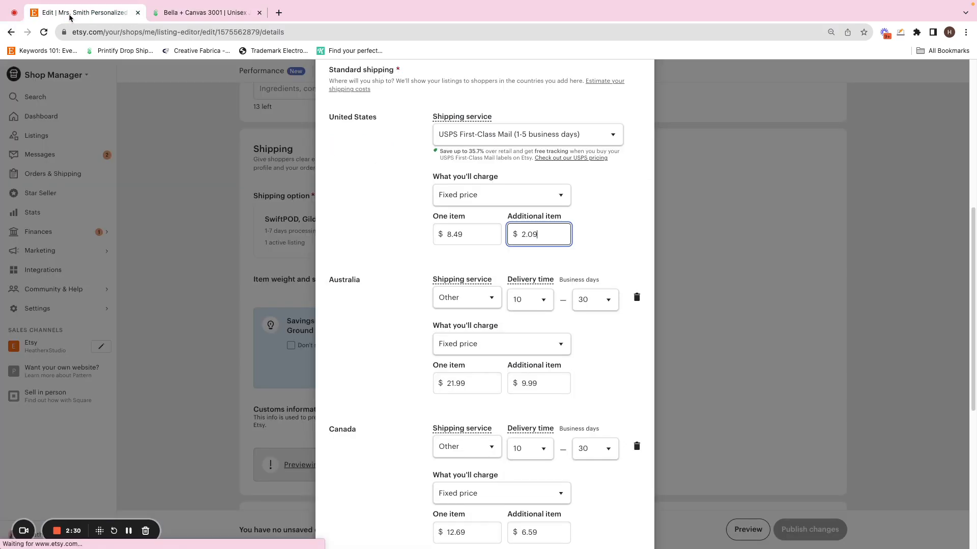
mouse_move(583, 228)
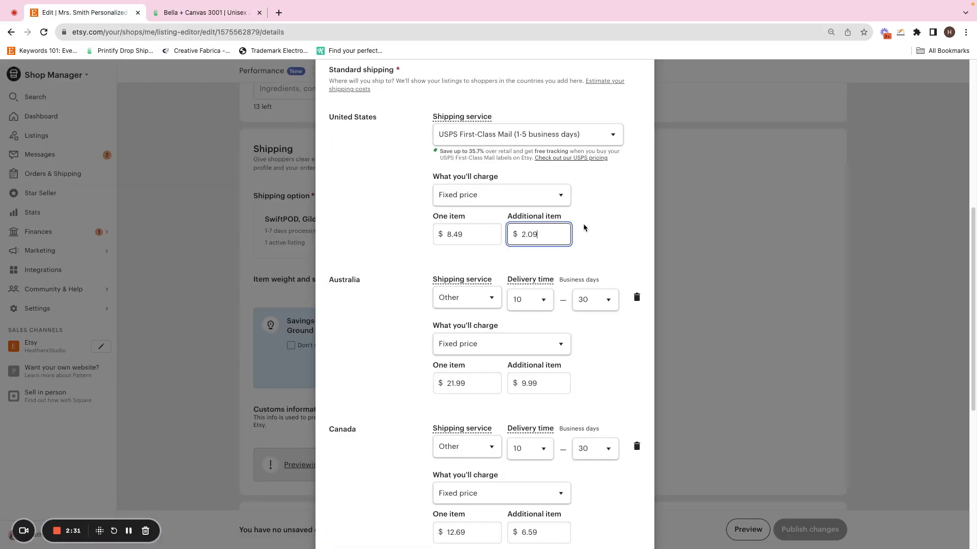
mouse_move(172, 32)
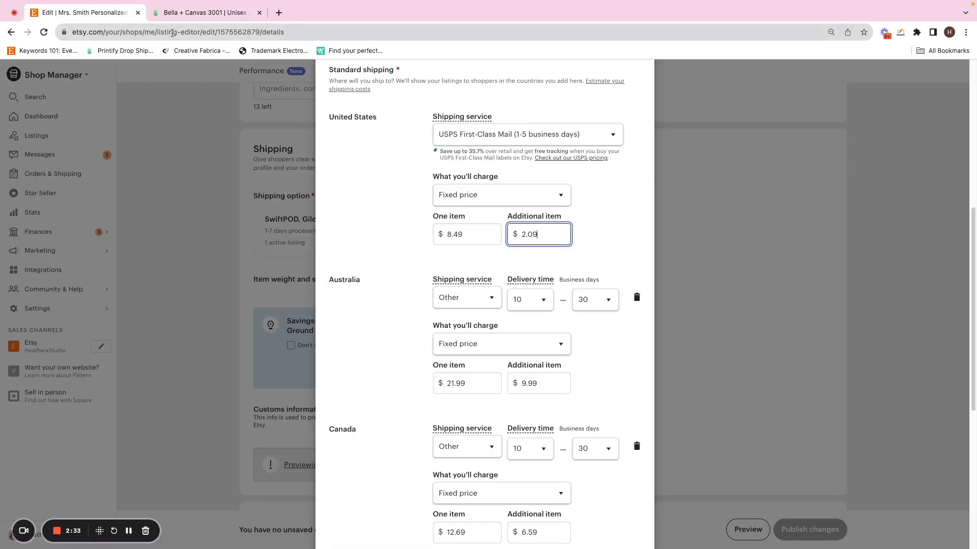
- Switch Australia, Canada and Everywhere else to USPS First Class Mail International
scroll(down, 3)
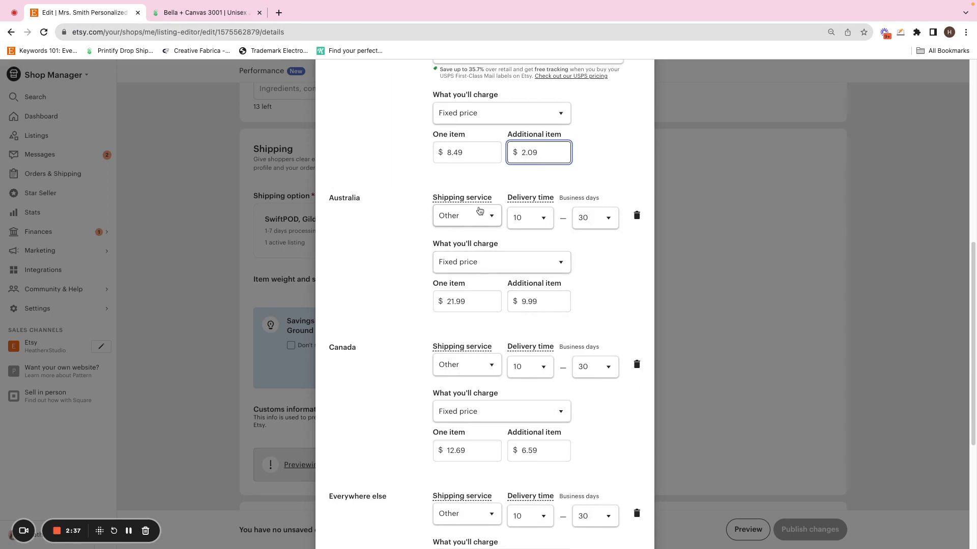
click(466, 216)
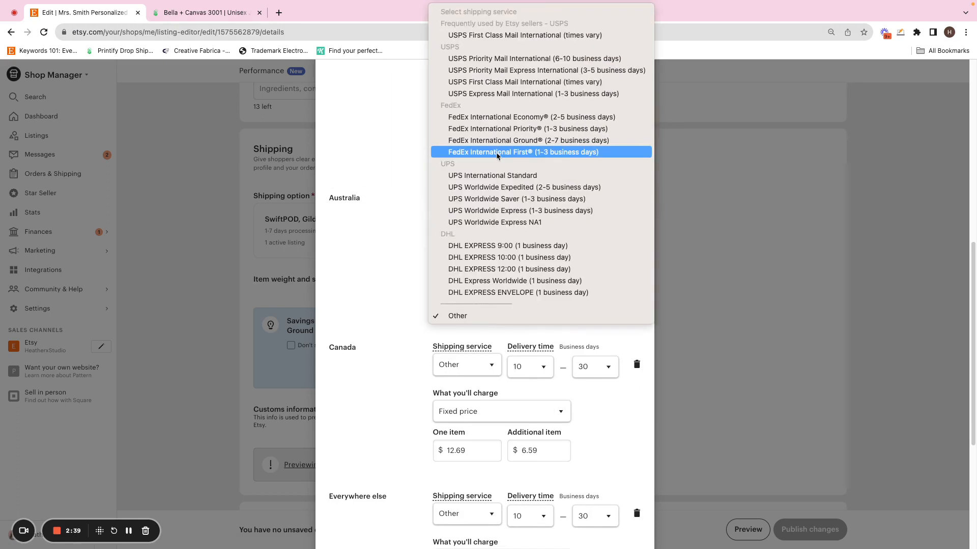
mouse_move(524, 35)
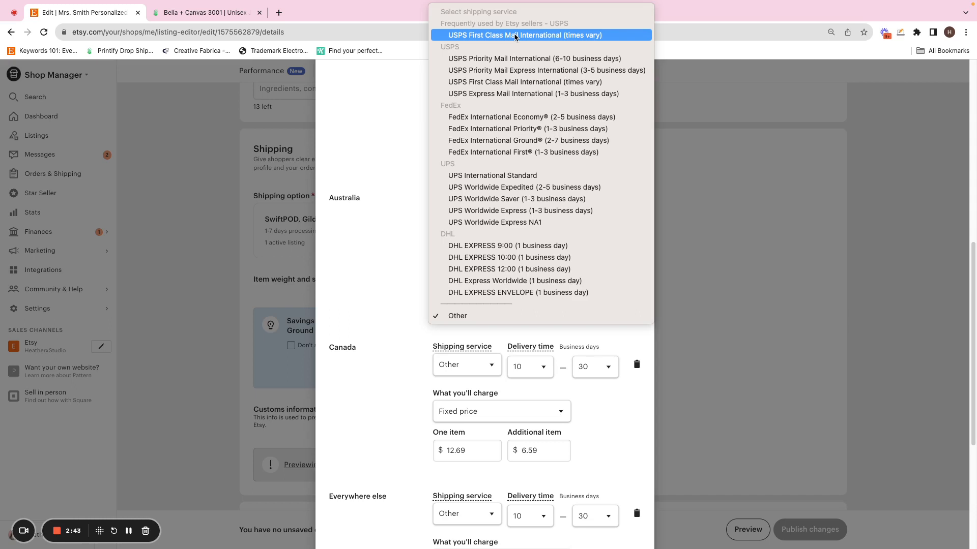
click(524, 35)
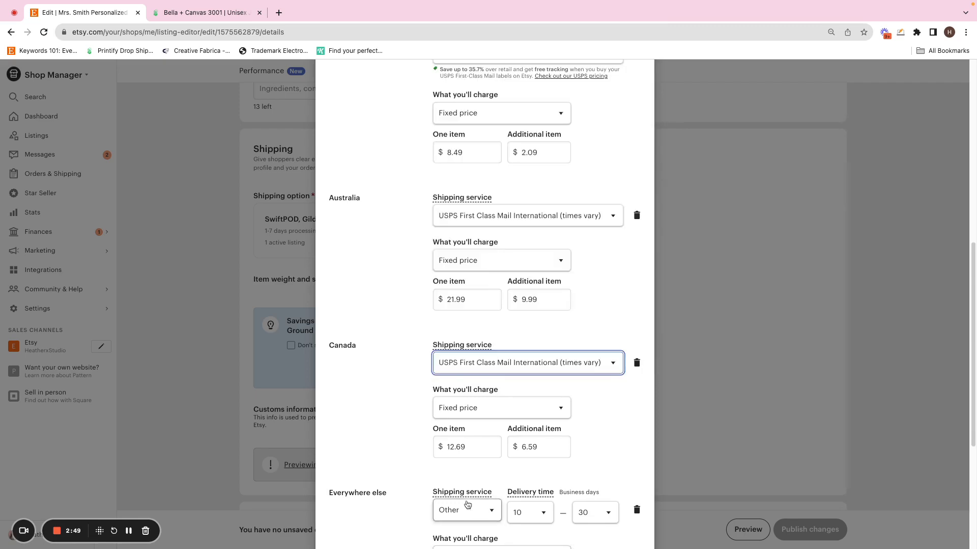
click(464, 511)
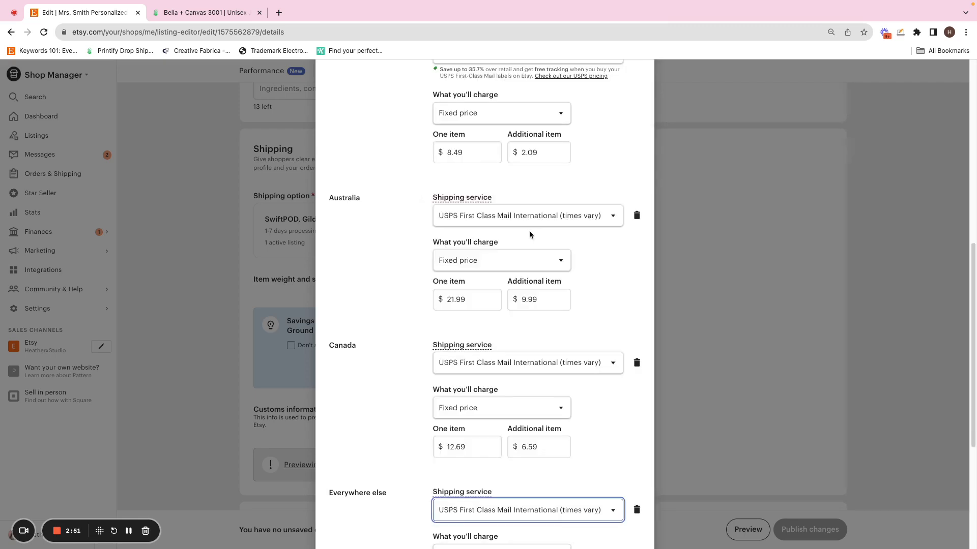
scroll(down, 3)
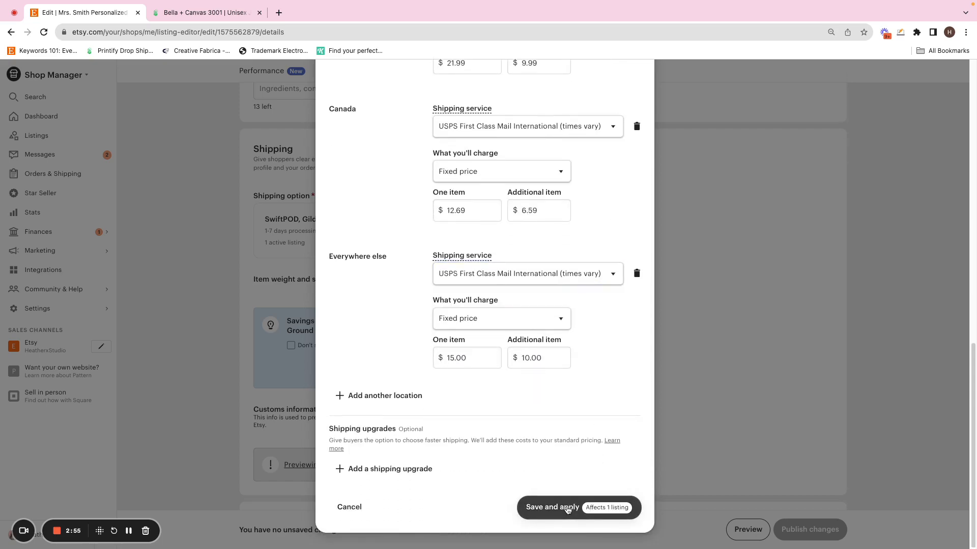
- Save and apply the USPS shipping profile, then view the listing's shipping settings
click(551, 507)
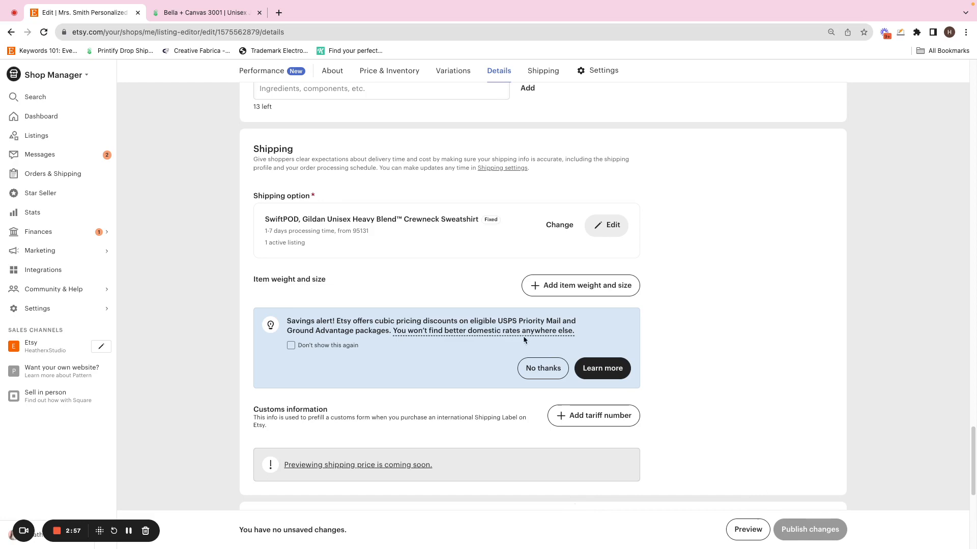
click(542, 71)
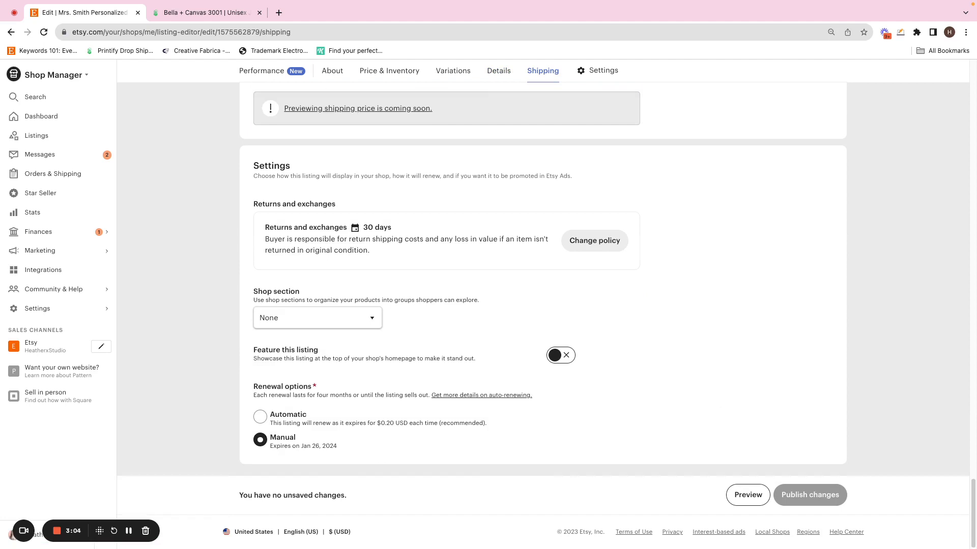
- Go to the Listings page and check the Mrs. Smith crewneck listing for bulk actions
click(41, 117)
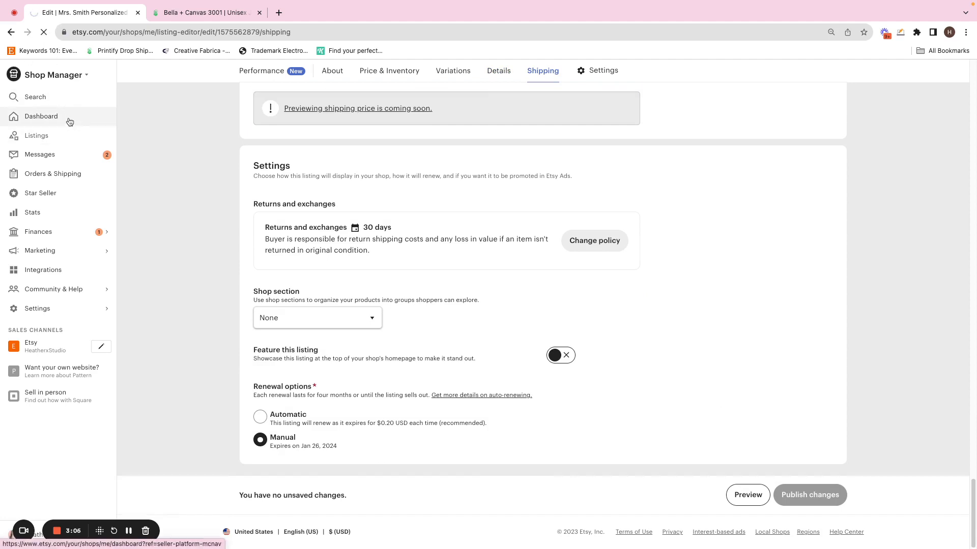
click(36, 136)
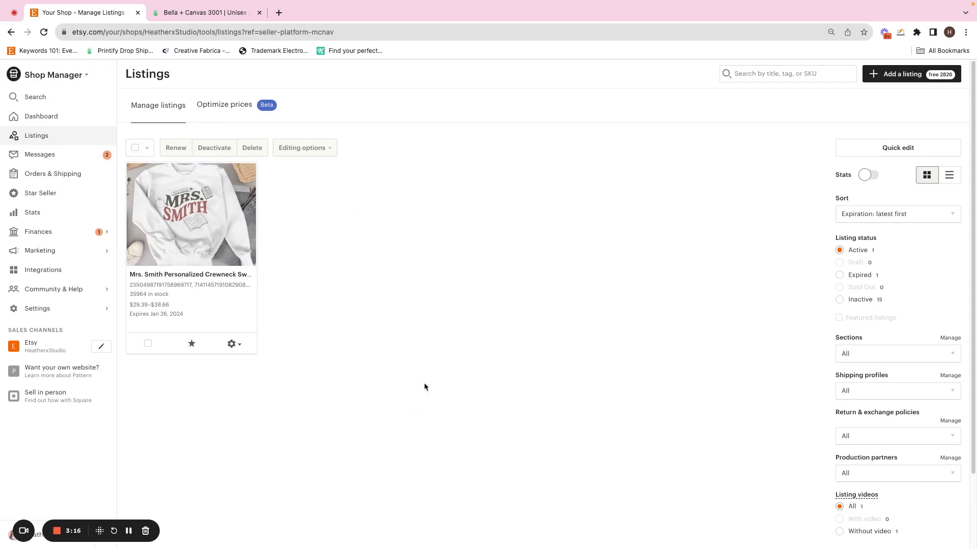
mouse_move(470, 358)
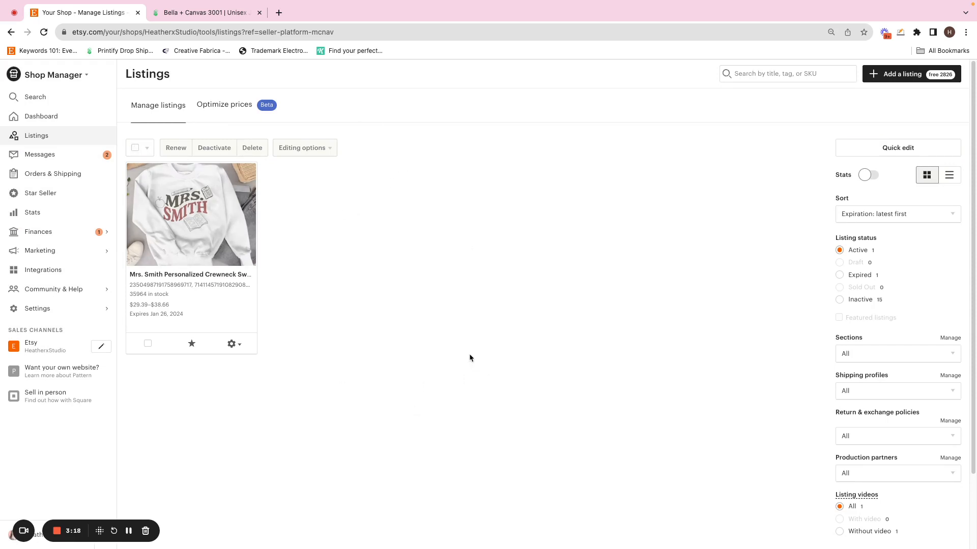
mouse_move(374, 242)
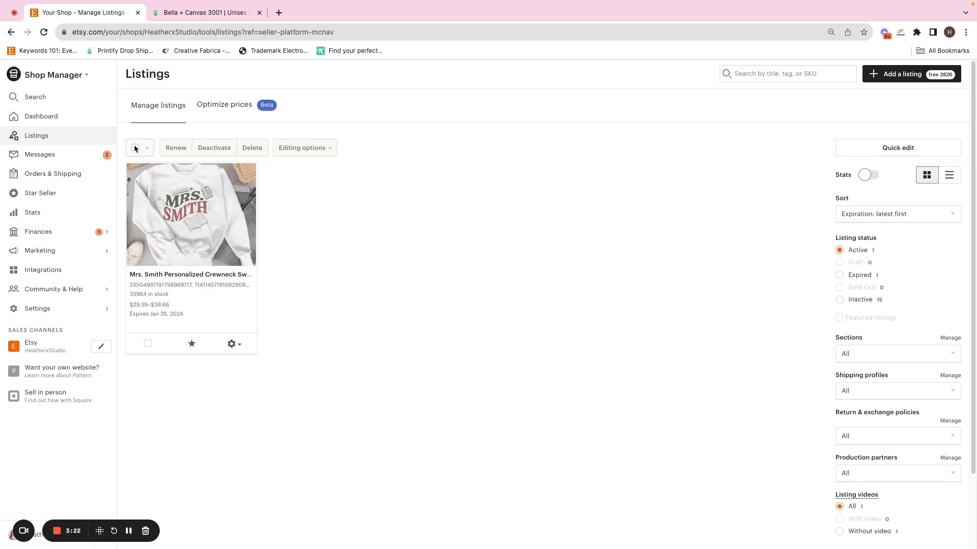
click(148, 343)
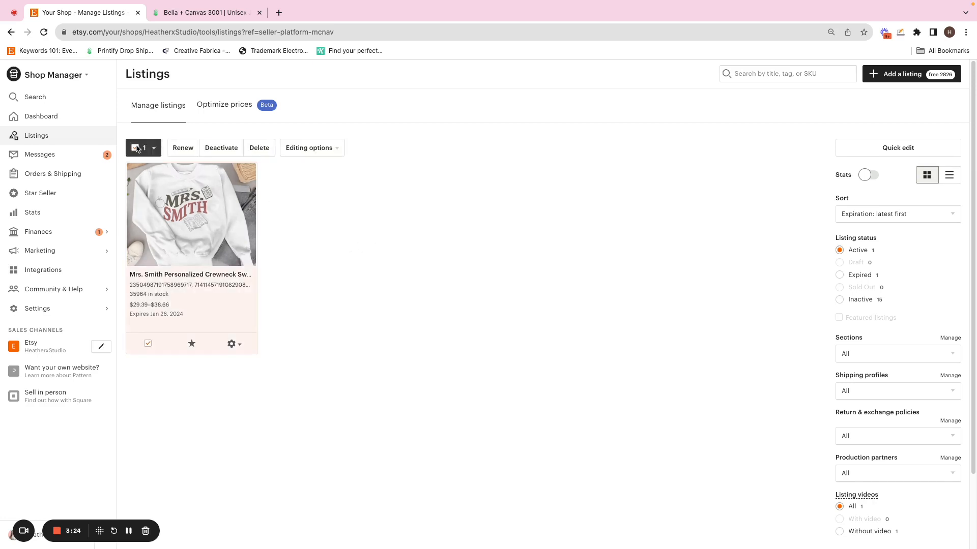
click(138, 147)
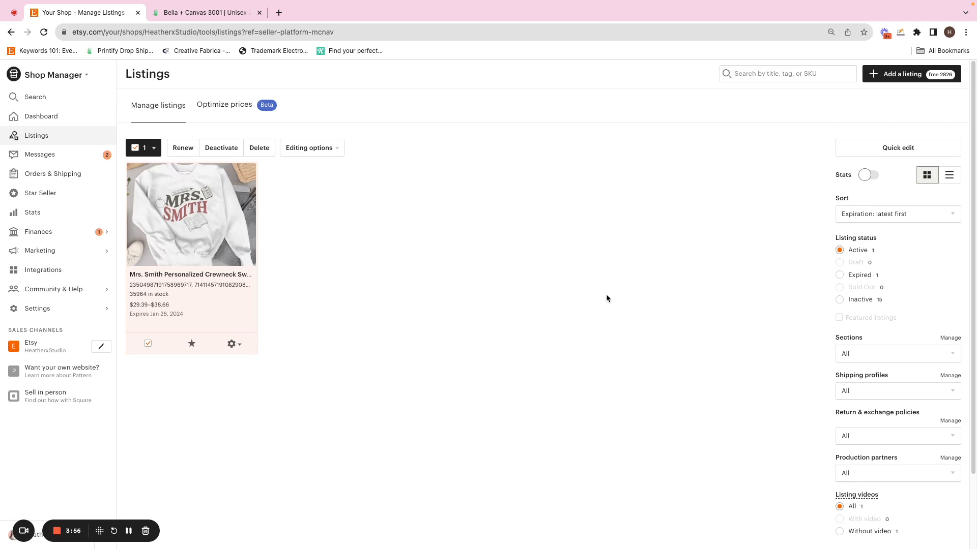
mouse_move(746, 289)
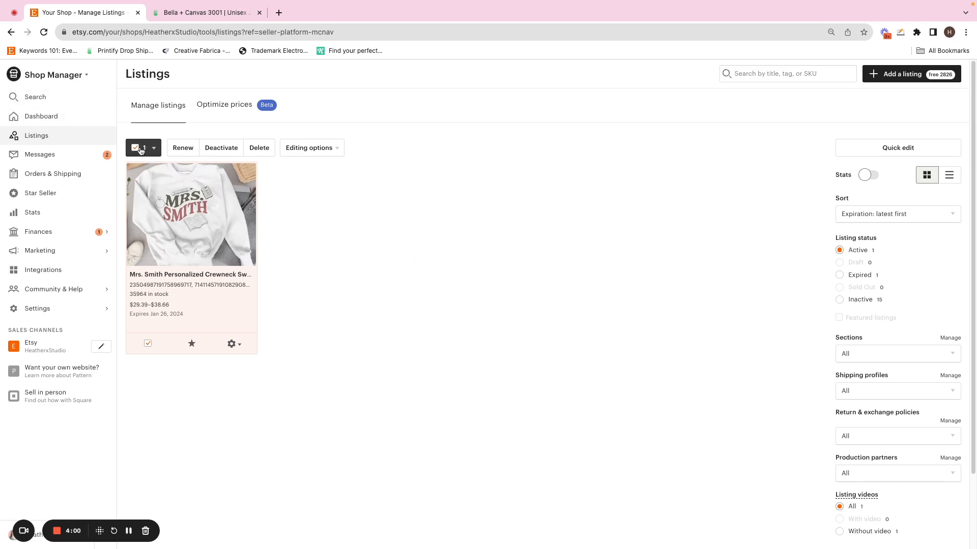
- Search listings for 'mug', find no matches, then reselect the Mrs. Smith crewneck listing
click(134, 148)
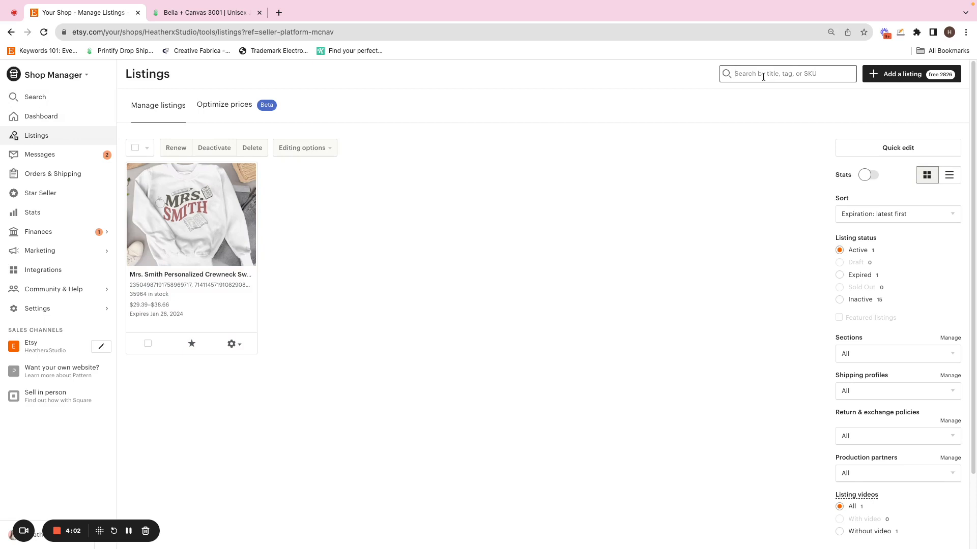
mouse_move(774, 88)
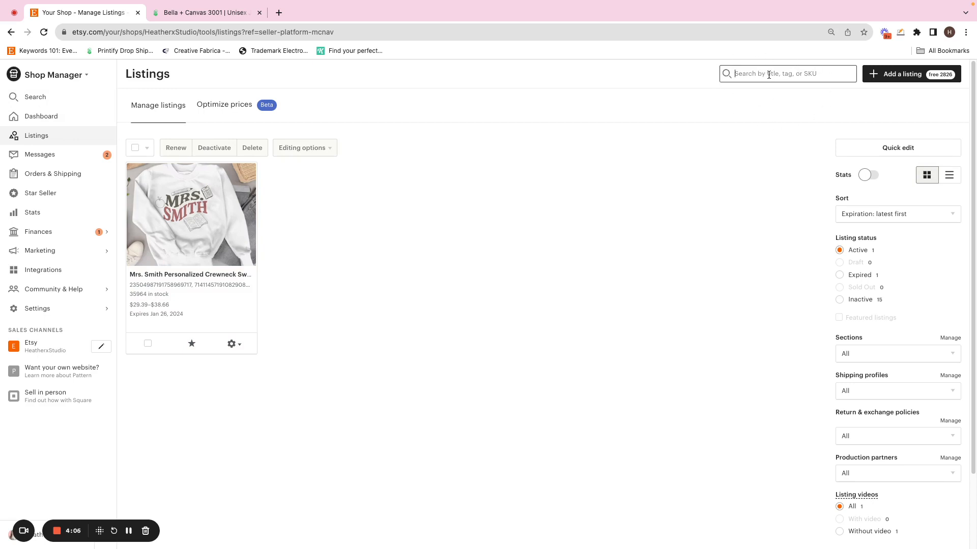
text(mug)
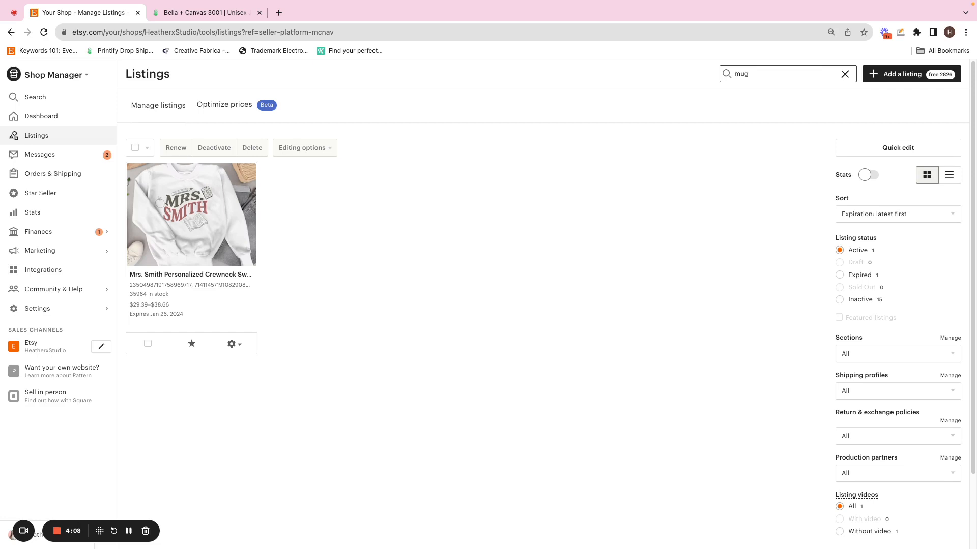
click(844, 73)
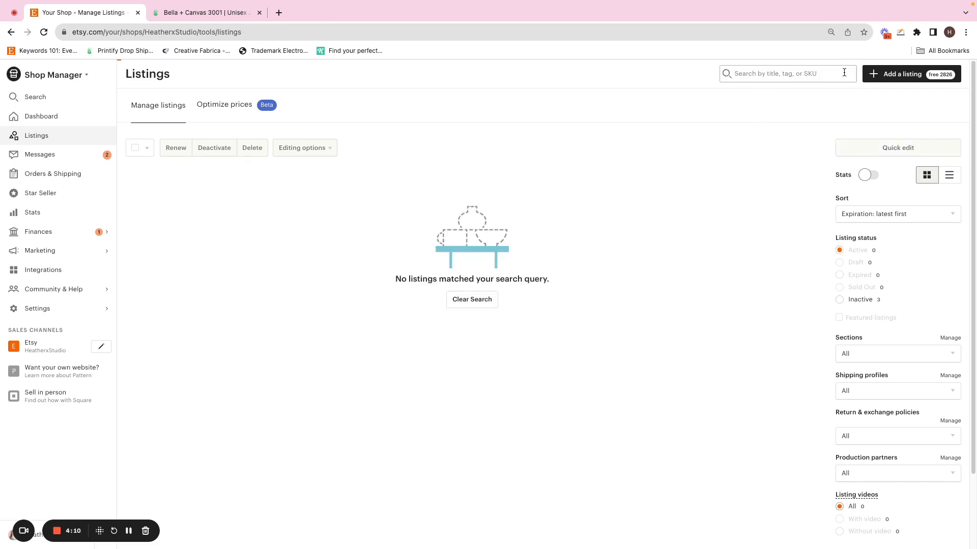
click(471, 300)
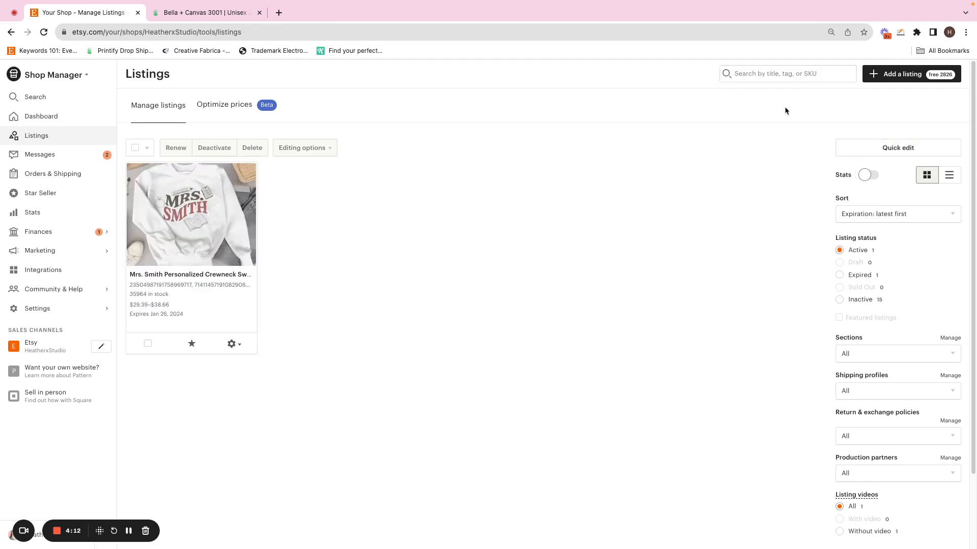
click(148, 343)
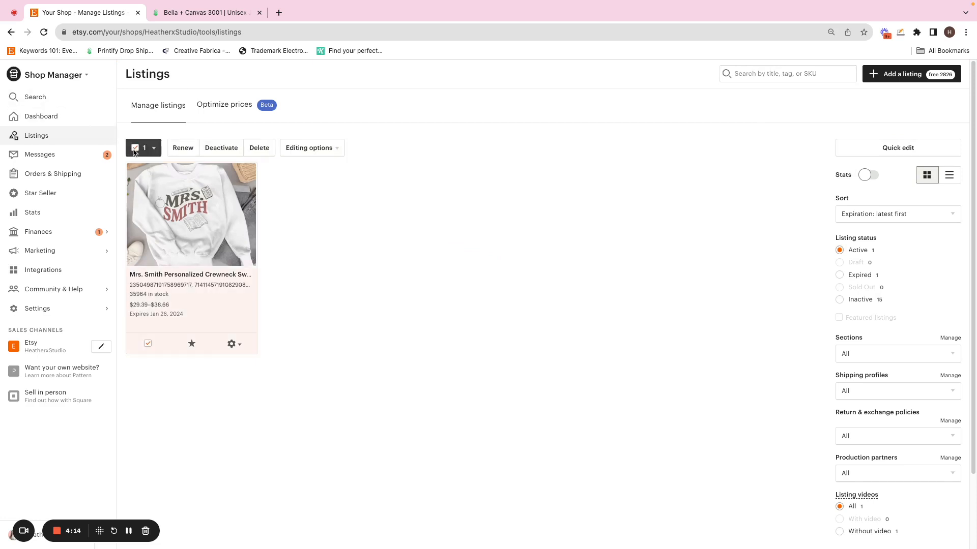
- Add a new shop section named 'Mug' from Editing options > Change section
click(310, 148)
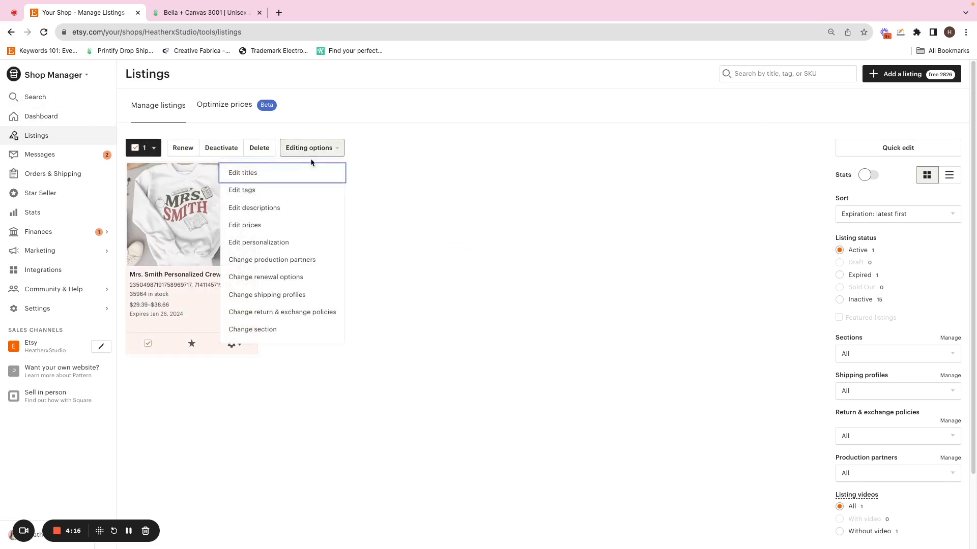
mouse_move(321, 337)
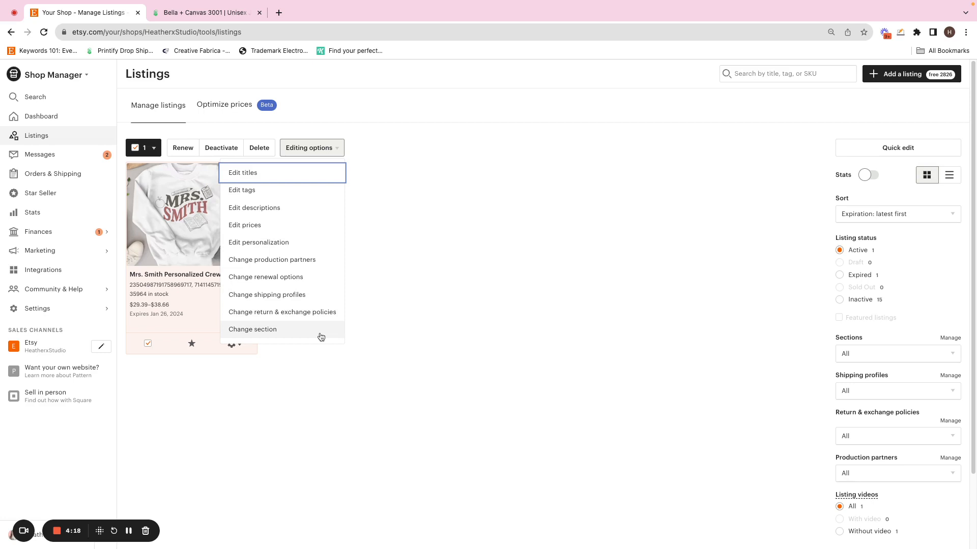
click(253, 329)
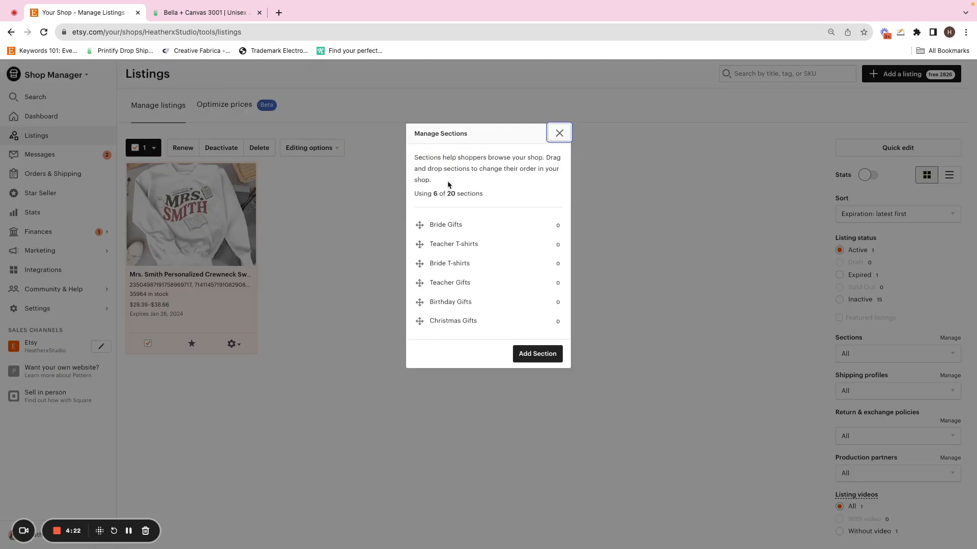
click(536, 354)
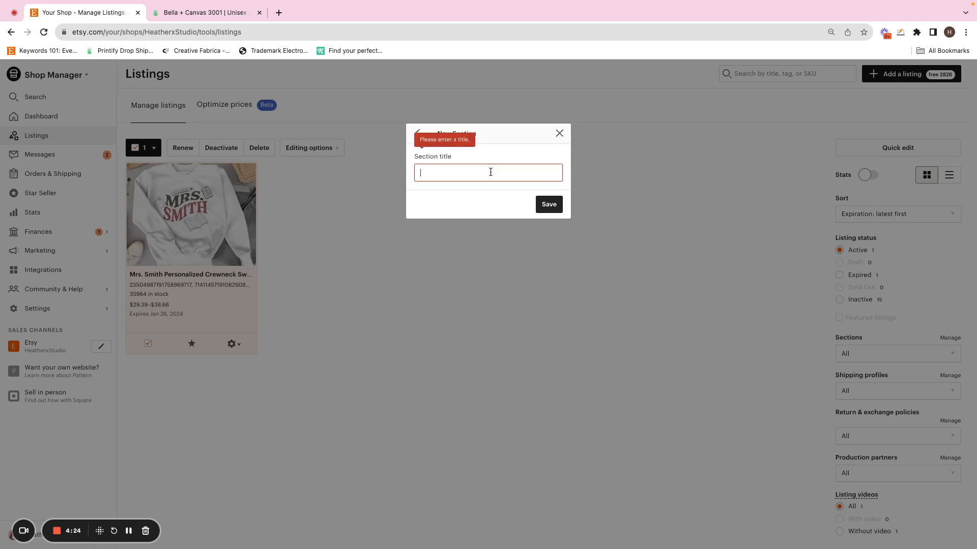
text(Mug)
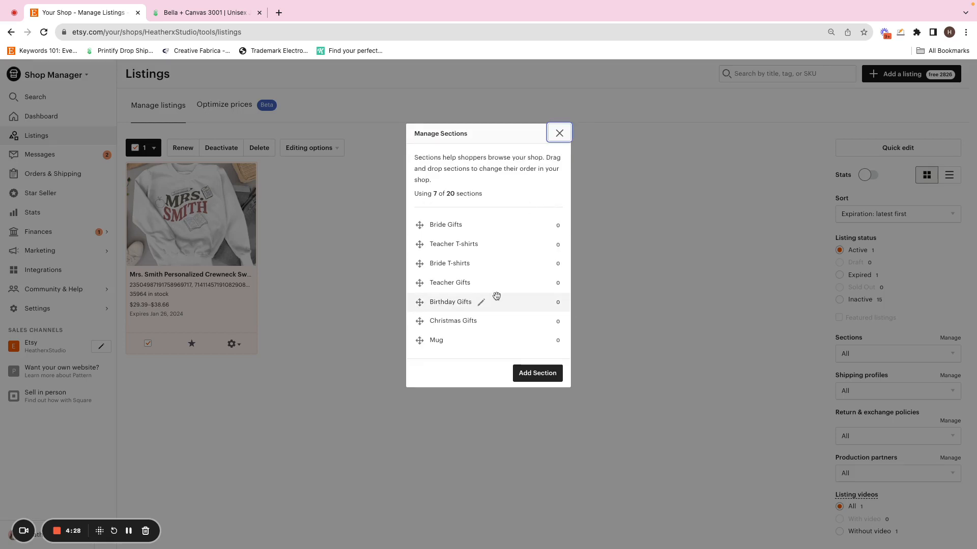
mouse_move(558, 133)
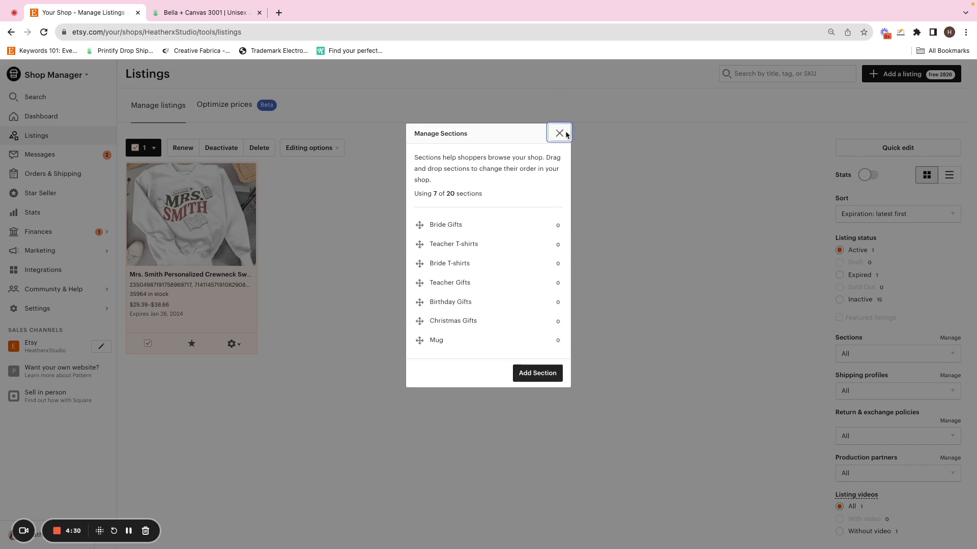
- Assign the Mrs. Smith crewneck listing to the Mug section and apply
click(558, 133)
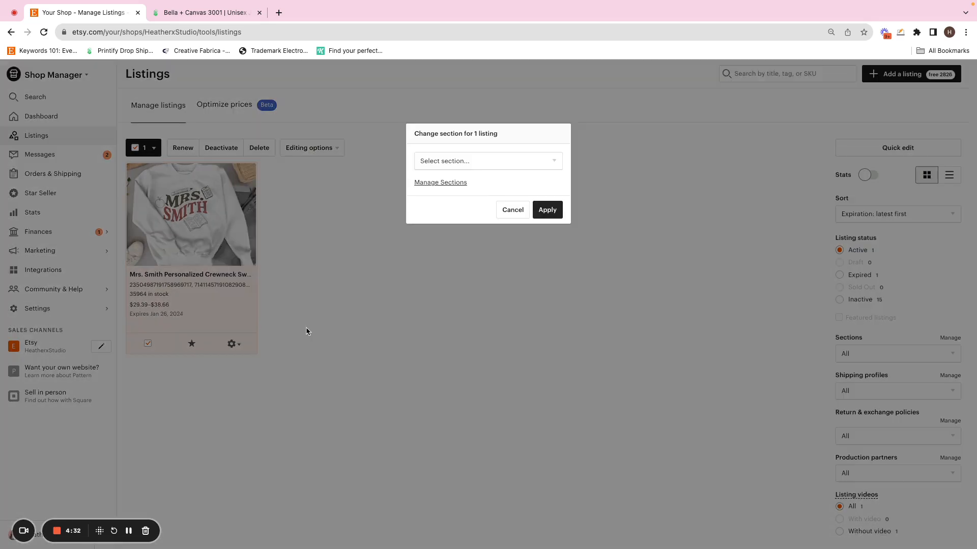
click(488, 161)
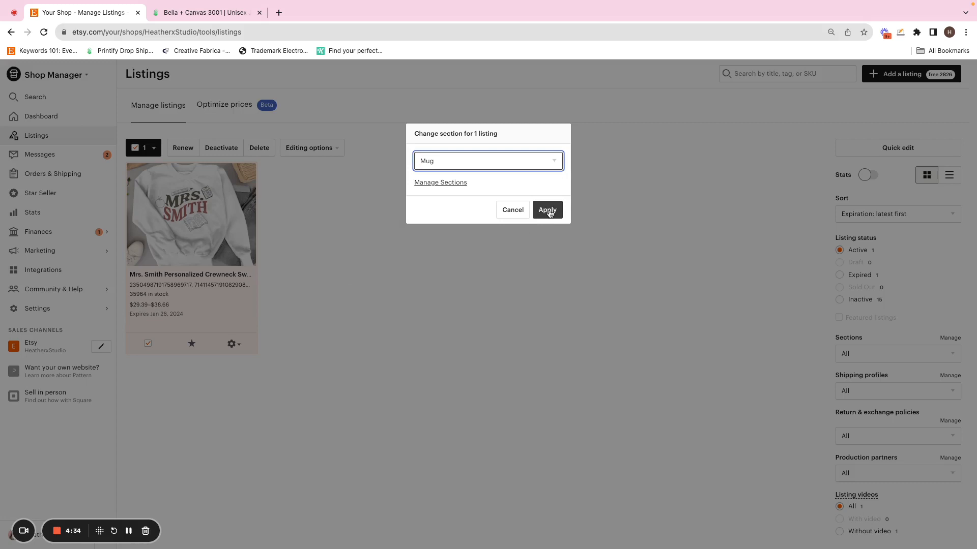
click(546, 209)
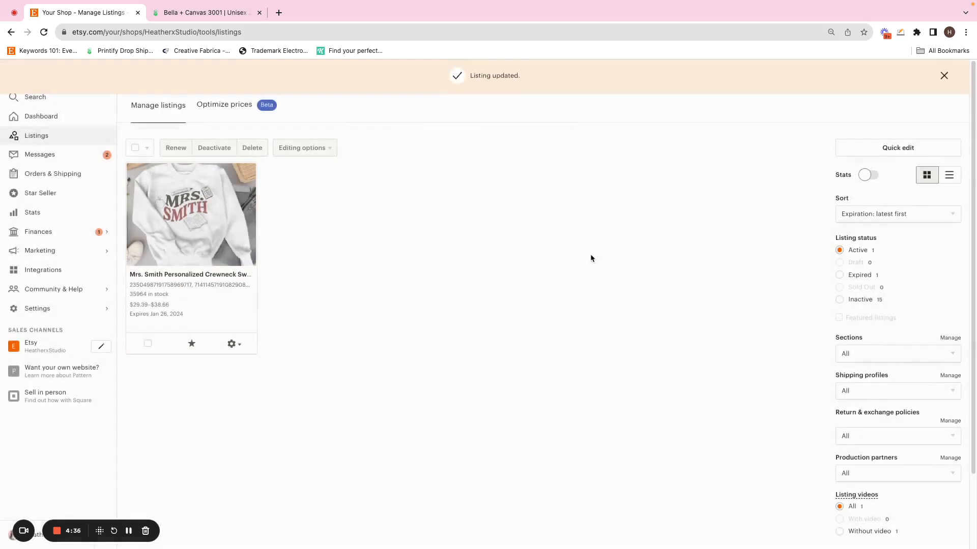
mouse_move(578, 252)
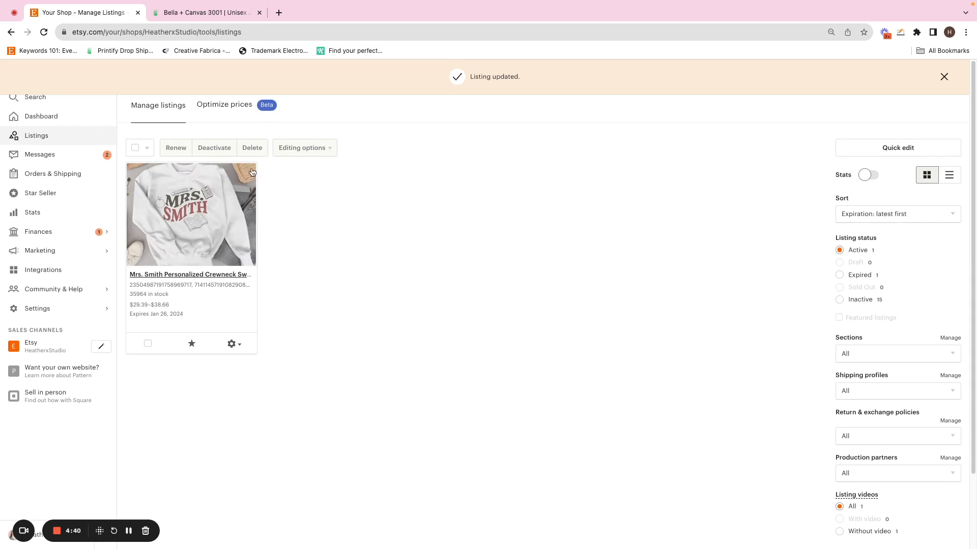
- Reselect the crewneck listing and review section counts, showing Mug with zero listings
click(147, 344)
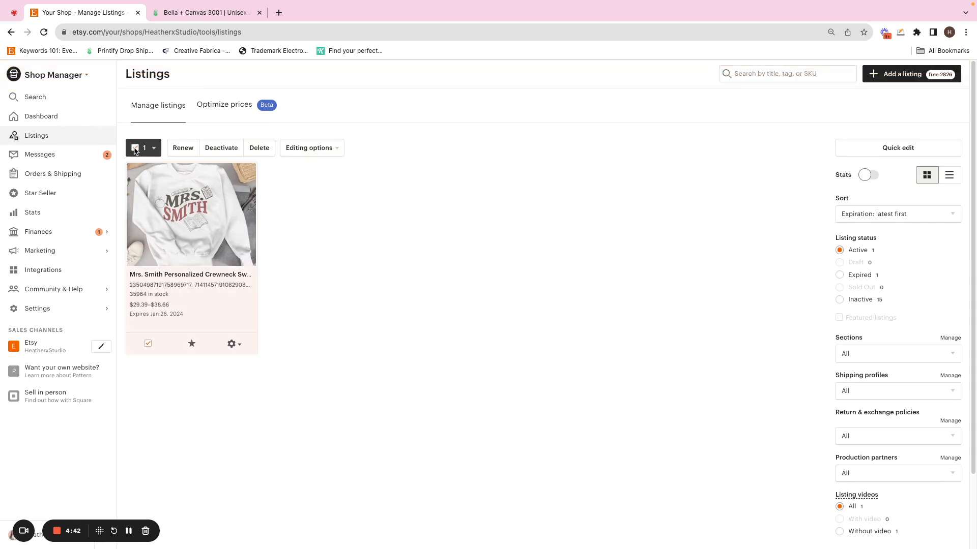
click(134, 147)
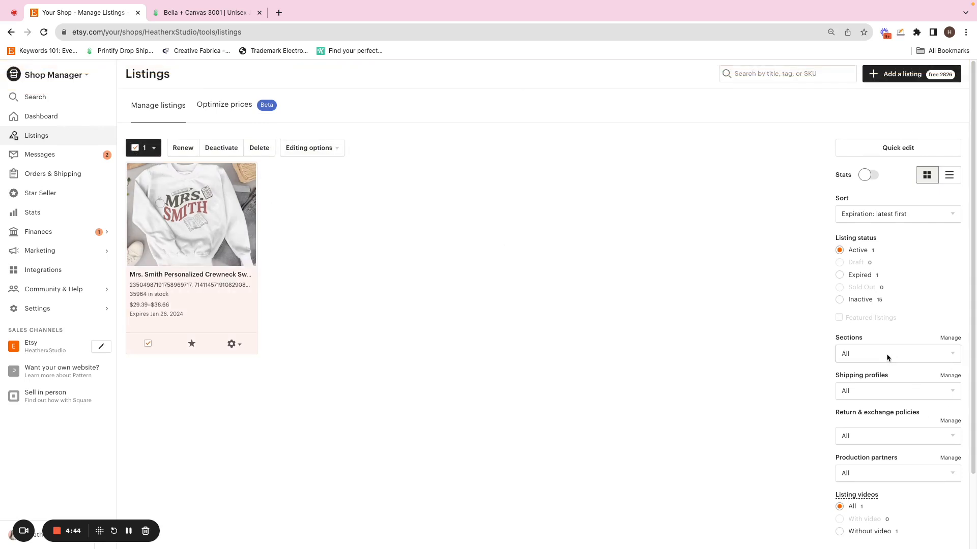
click(897, 353)
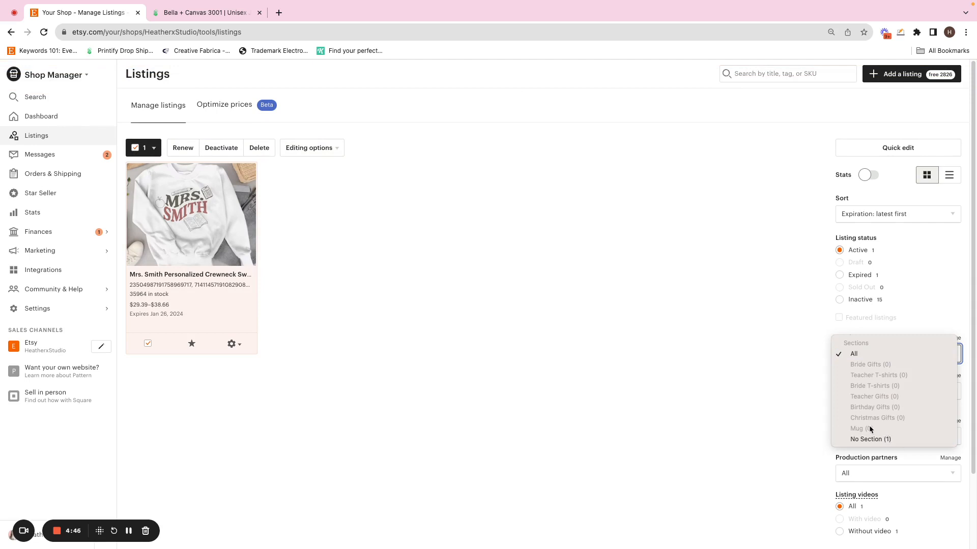
mouse_move(473, 332)
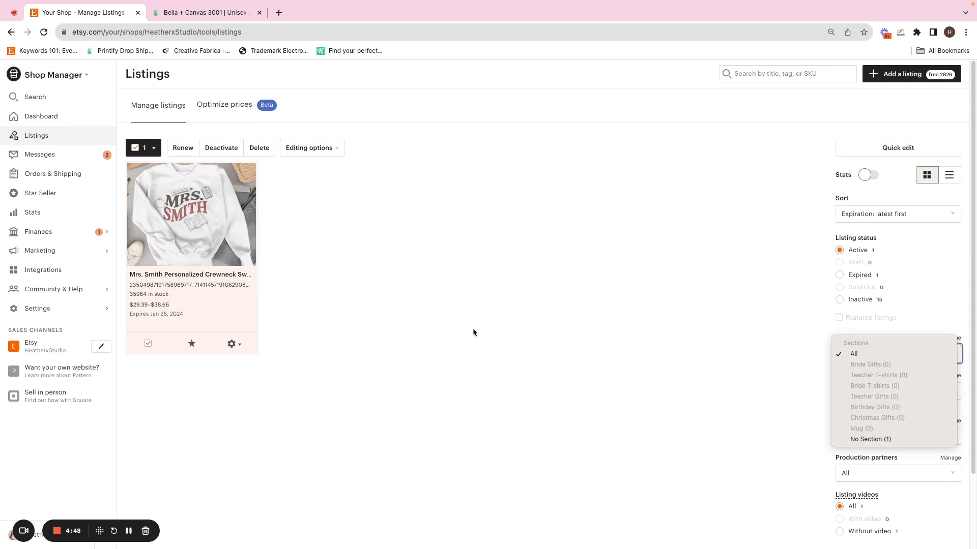
click(854, 353)
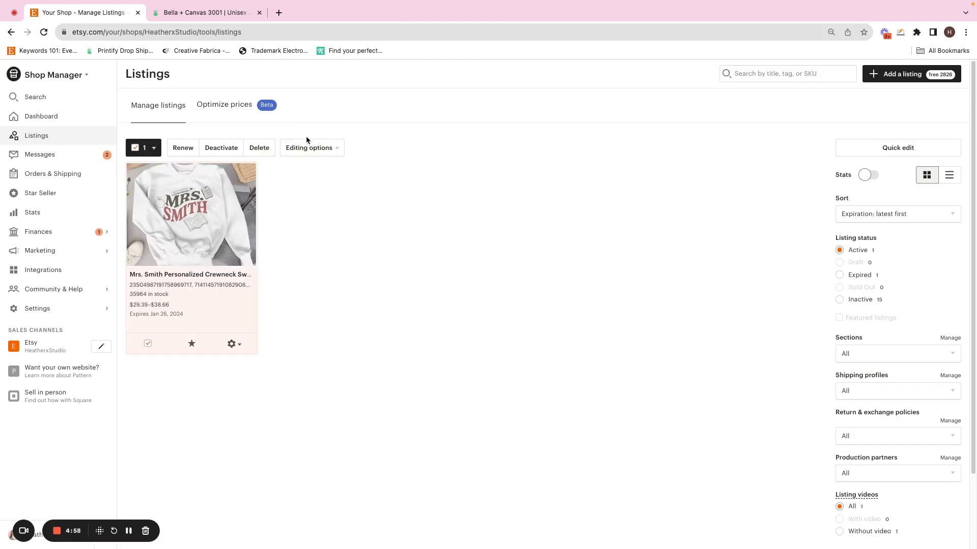
click(310, 148)
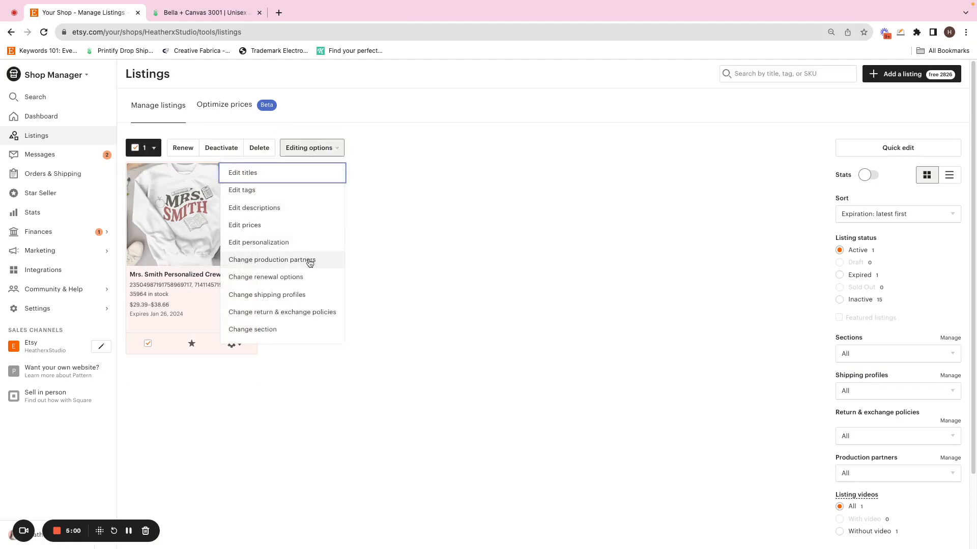
click(266, 295)
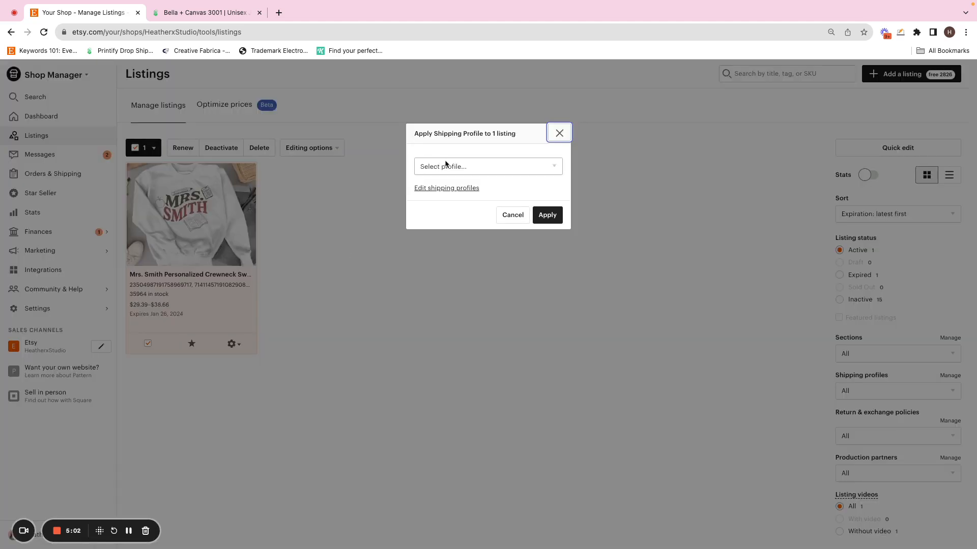
click(488, 167)
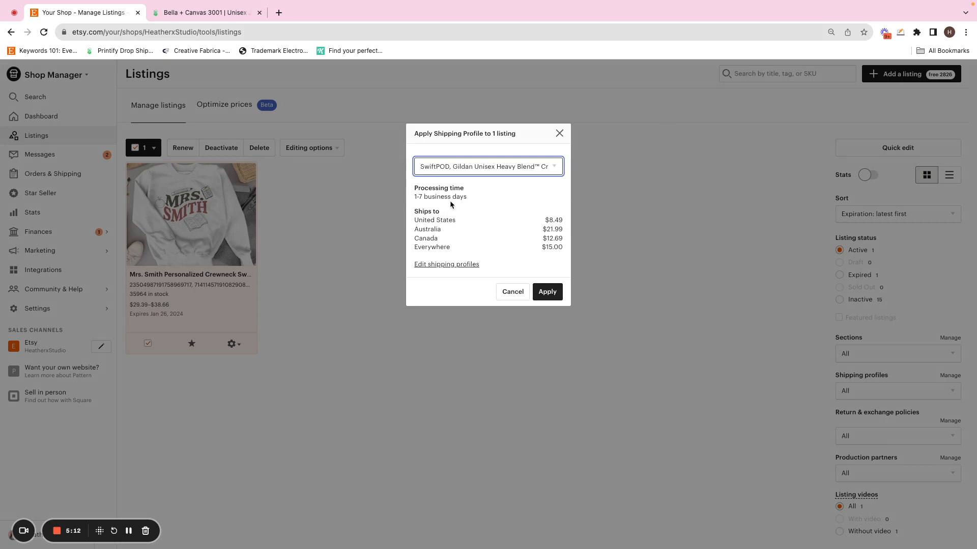
mouse_move(491, 286)
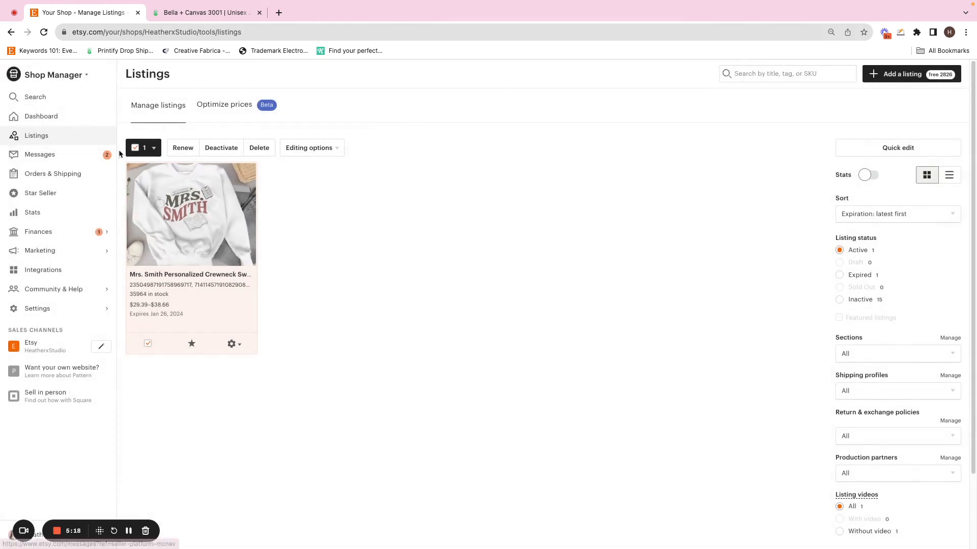
- Apply the SwiftPOD Gildan crewneck shipping profile to the Mrs. Smith listing and dismiss the confirmation
click(135, 148)
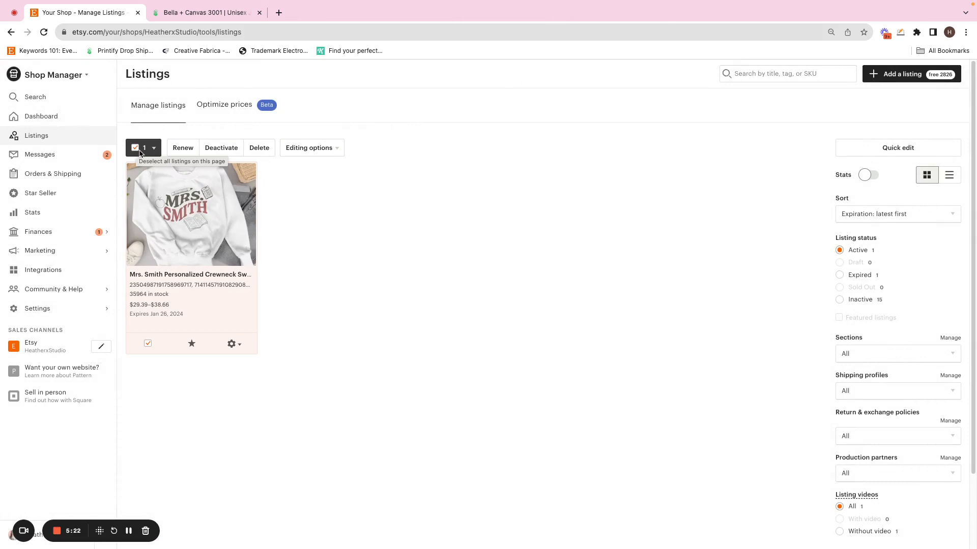
mouse_move(288, 168)
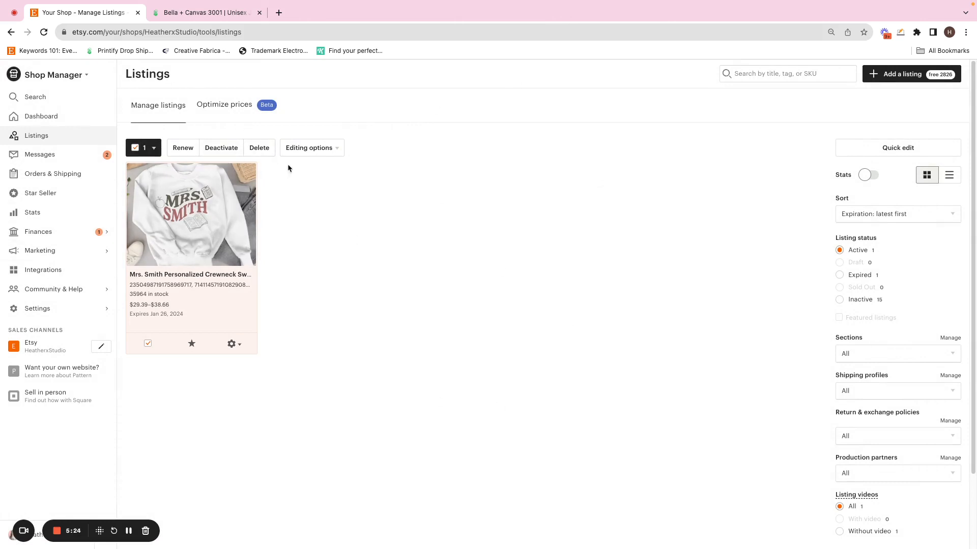
click(311, 148)
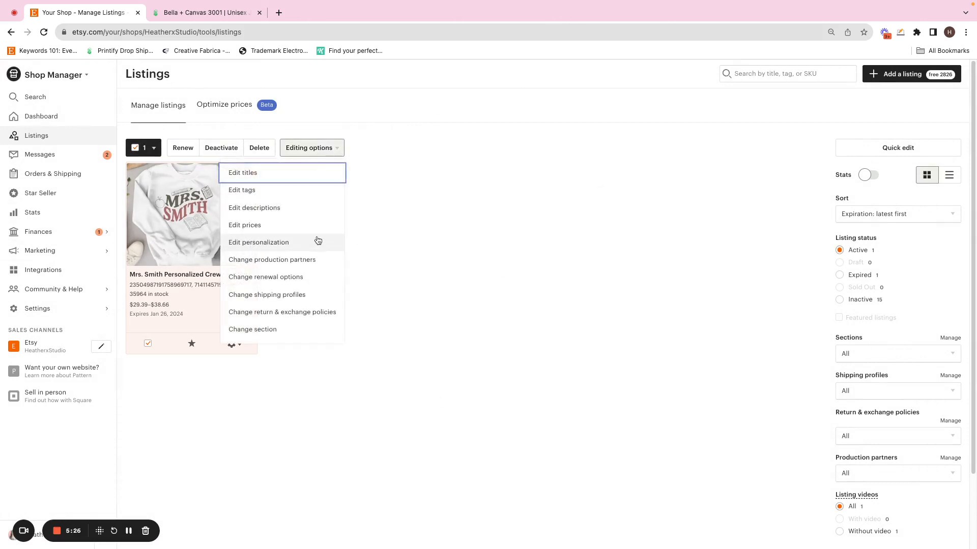
click(267, 295)
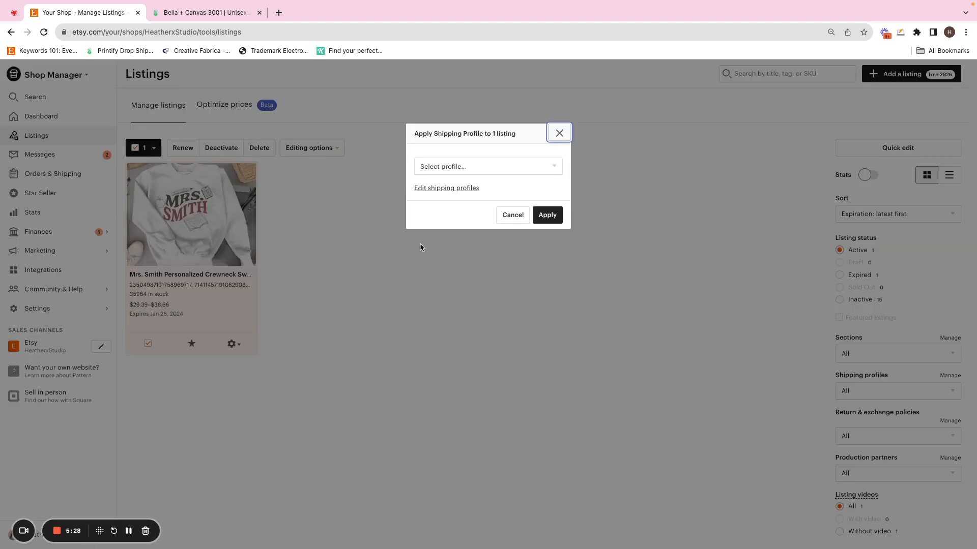
click(488, 166)
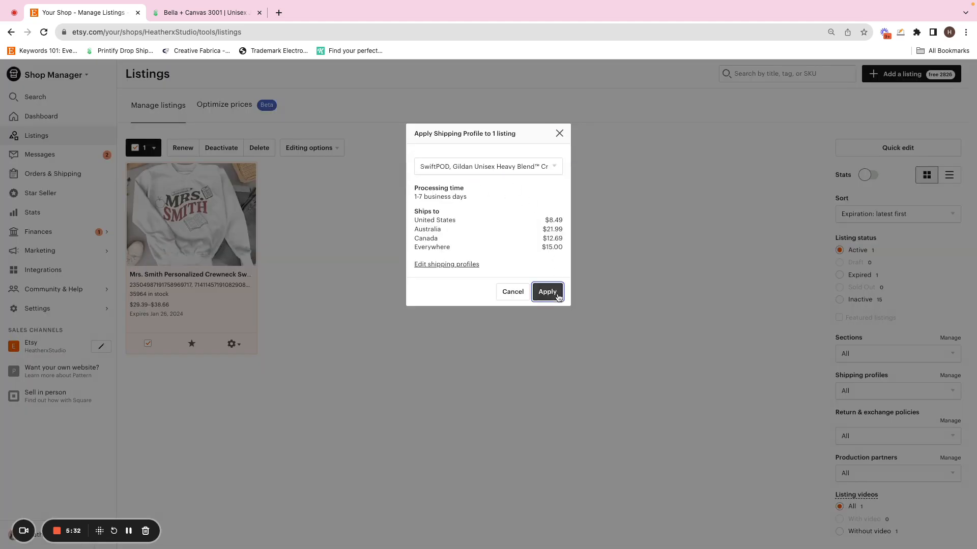
click(547, 291)
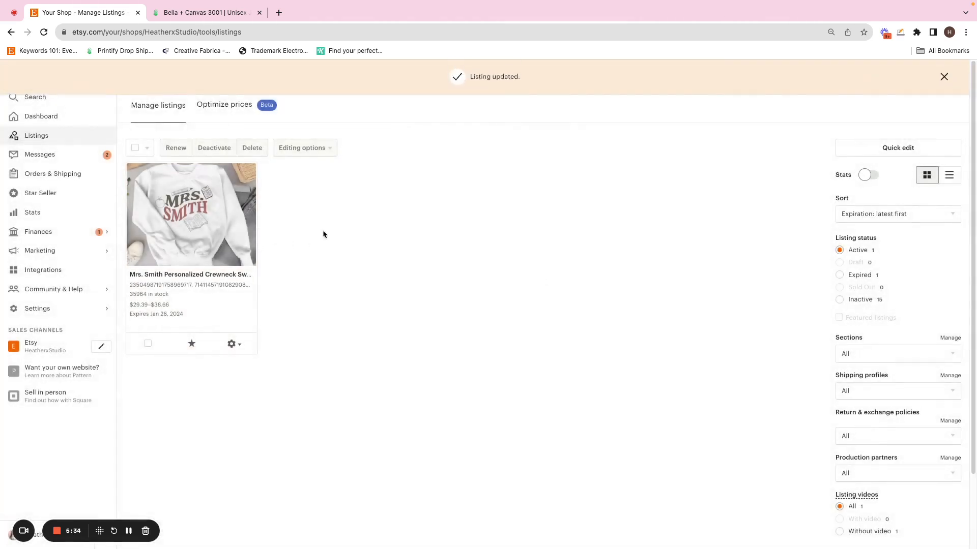
mouse_move(596, 256)
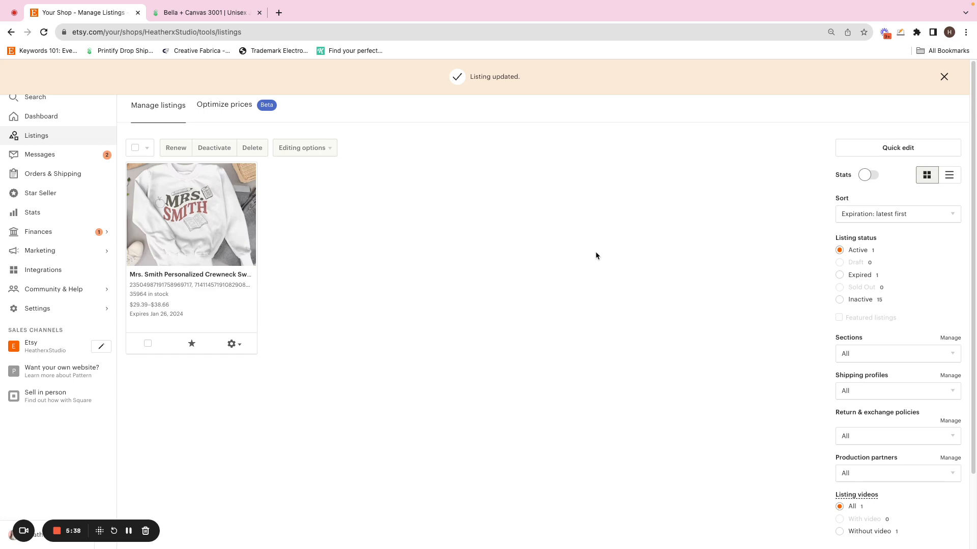
click(944, 76)
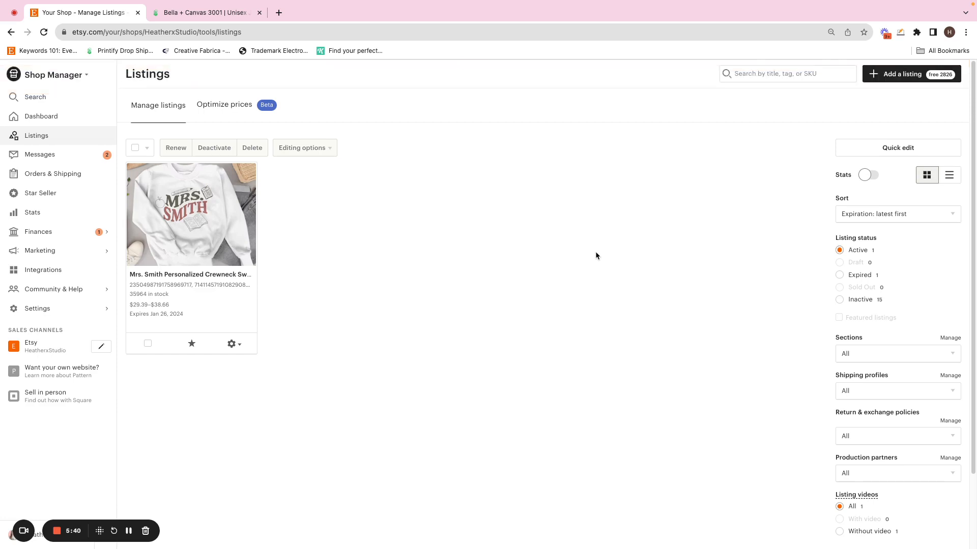